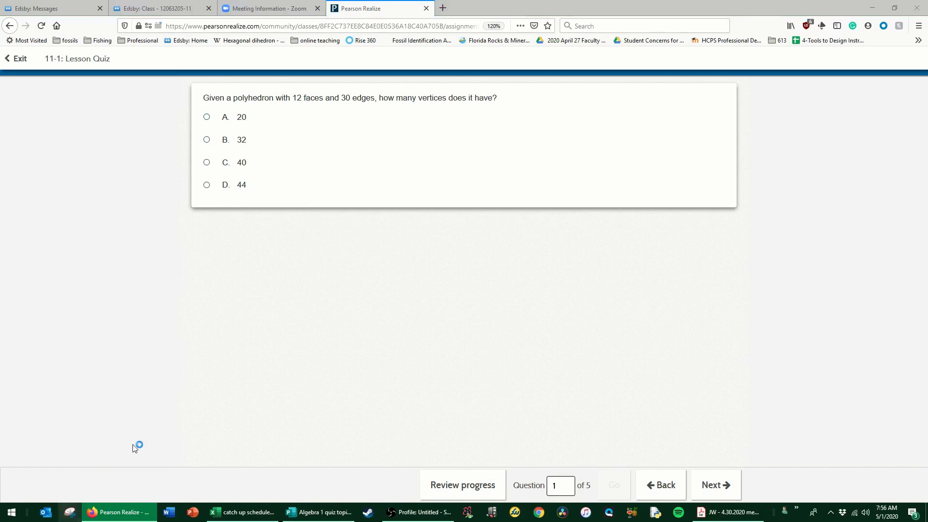
Capture the polyhedron quiz question with a new Snipping Tool snip and switch to SmoothDraw
click(45, 512)
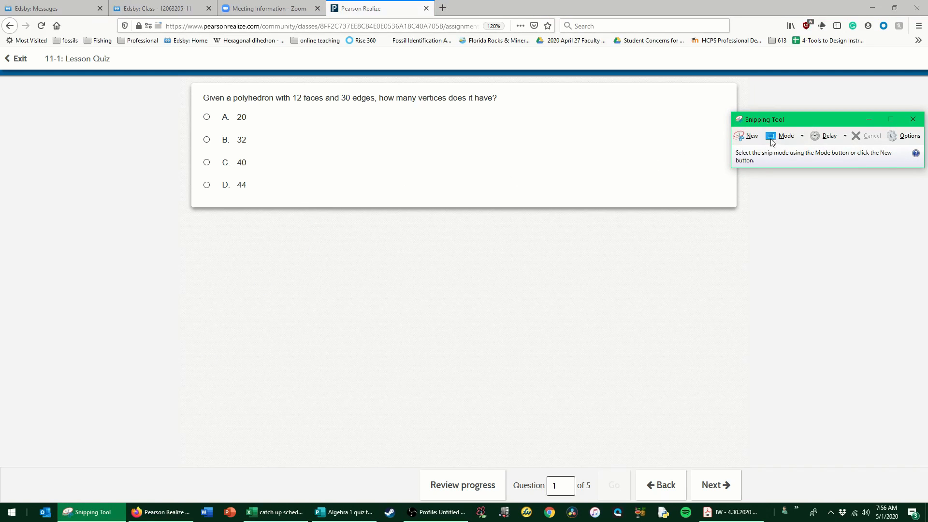
click(751, 136)
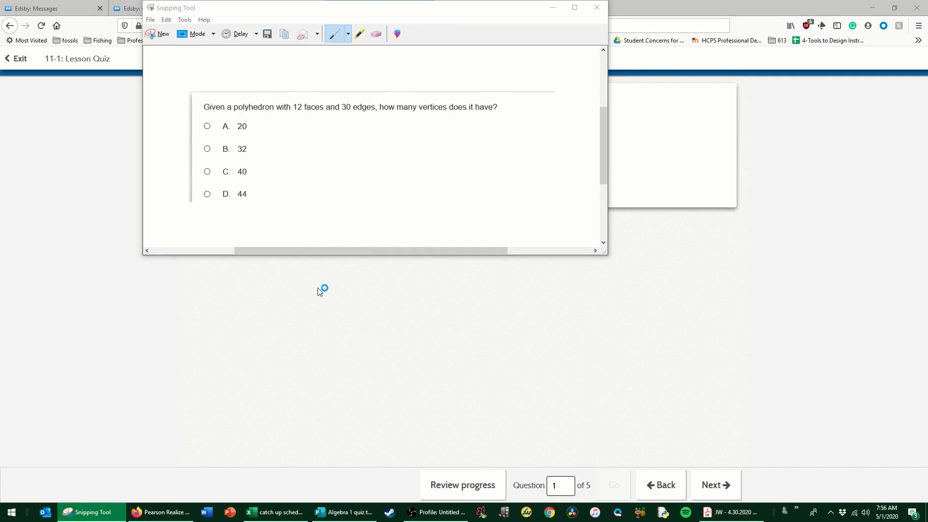
mouse_move(322, 289)
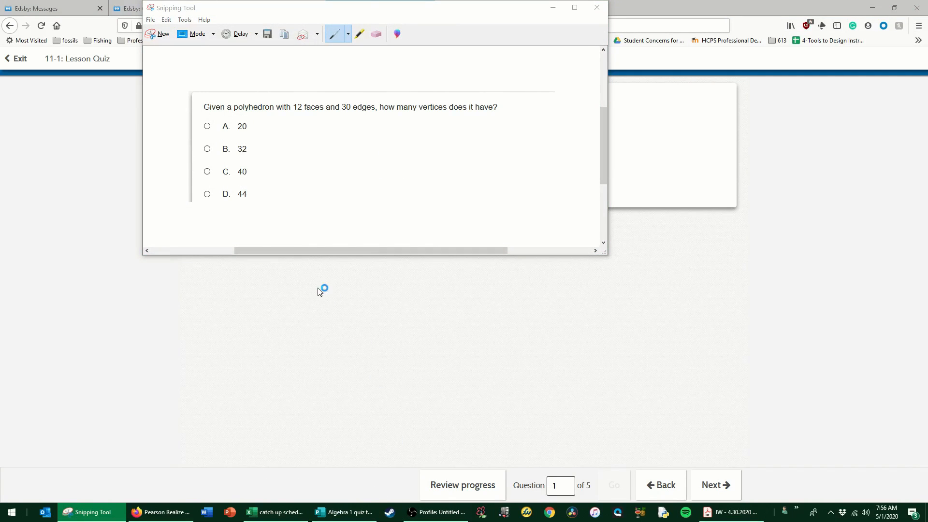
click(470, 513)
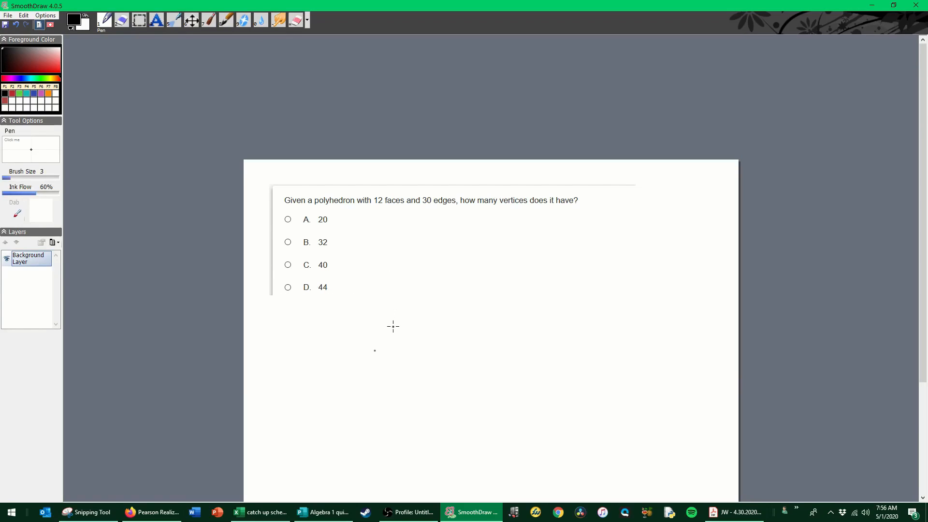
mouse_move(432, 238)
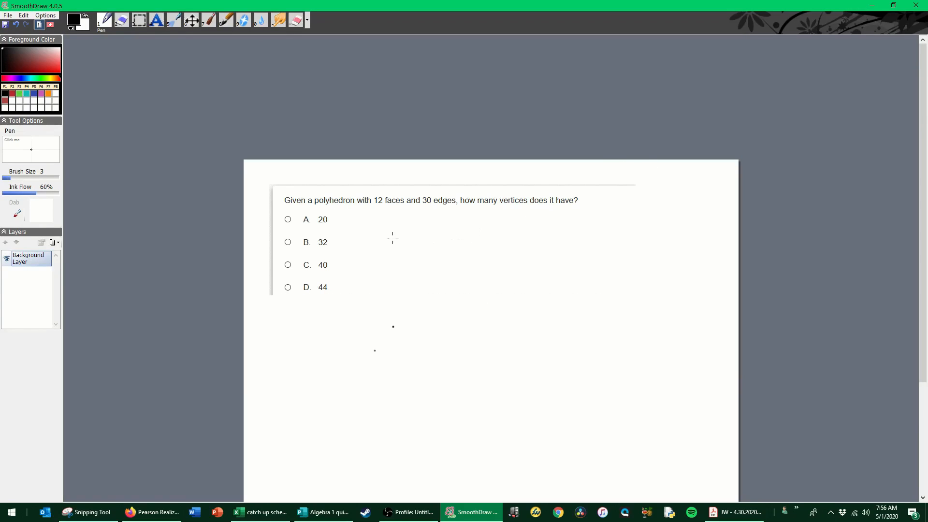
Handwrite Euler's formula F + V = E + 2 beside the pasted question
drag(422, 226, 445, 251)
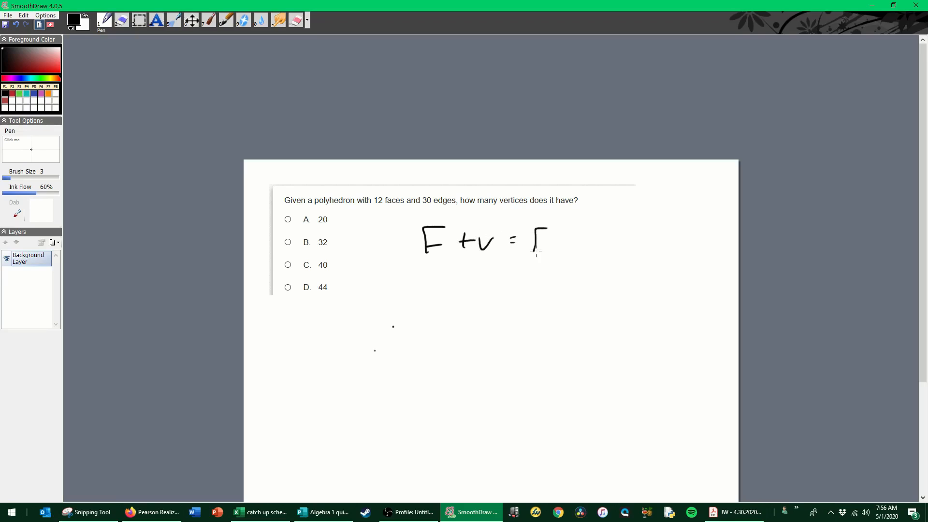
drag(530, 237, 603, 242)
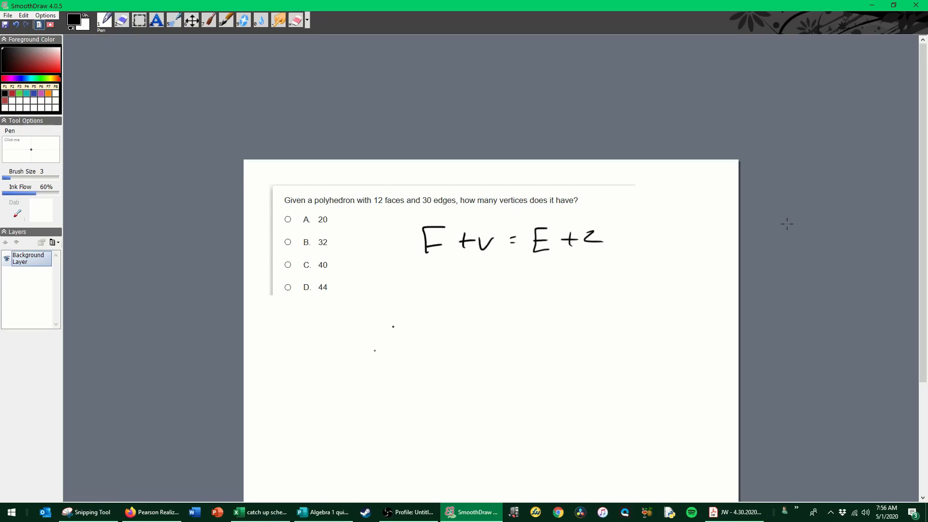
mouse_move(486, 349)
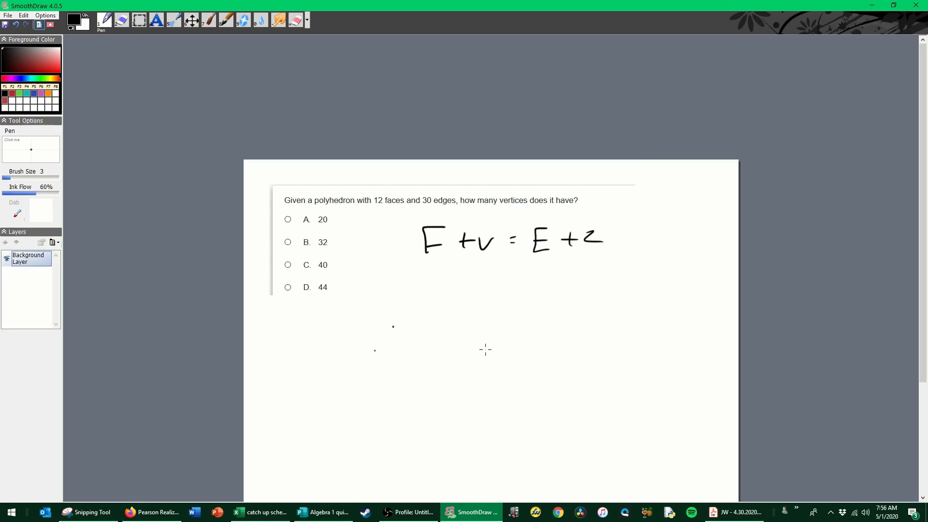
drag(308, 320, 318, 371)
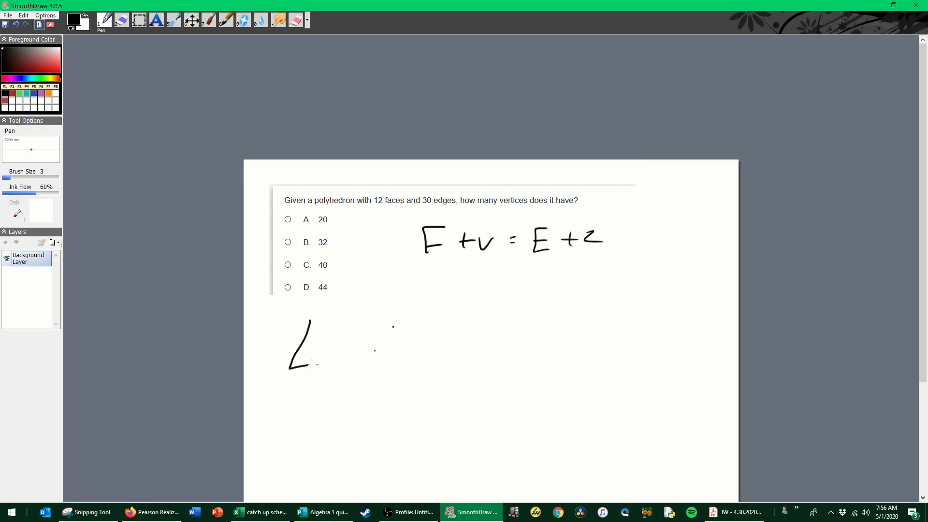
drag(308, 323, 356, 370)
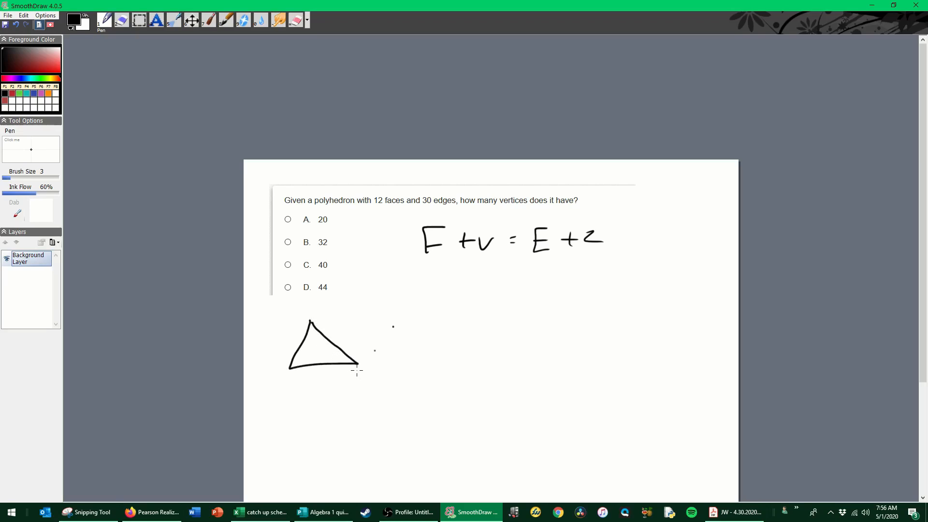
drag(415, 314, 458, 365)
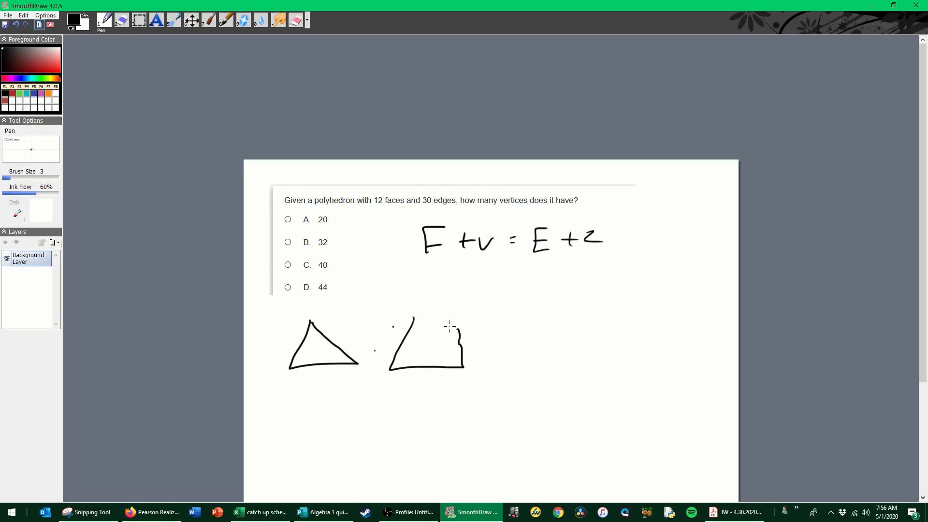
key(ctrl+z)
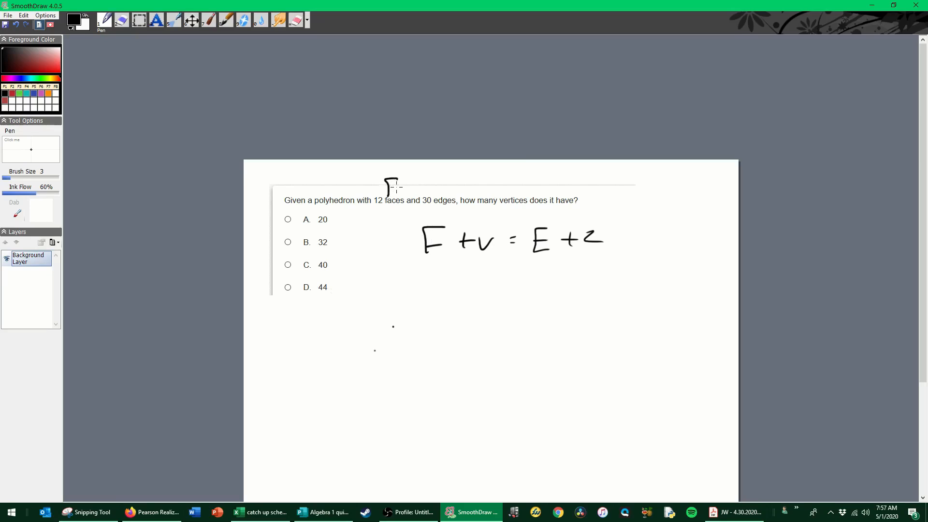
Label the faces and edges counts F and E, then write the substitution 12 + V = 30 + 2
drag(438, 184, 453, 193)
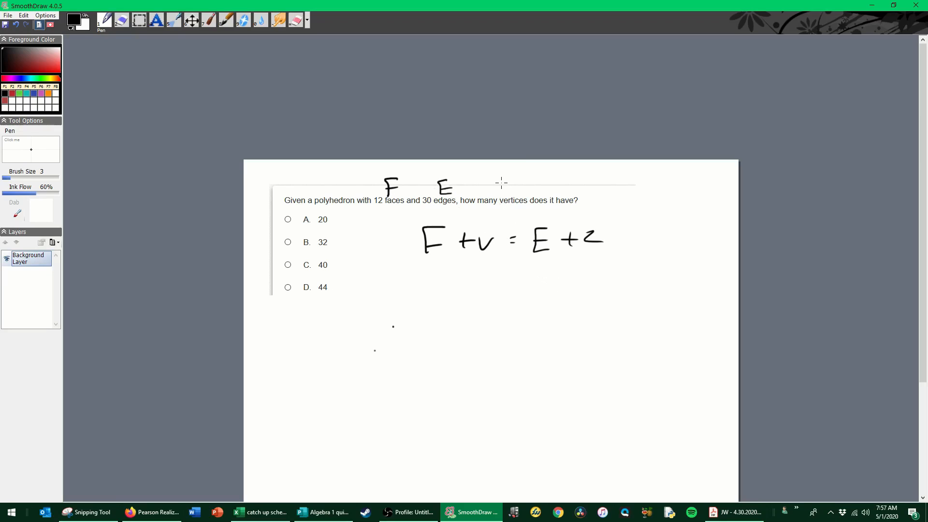
drag(503, 178, 518, 189)
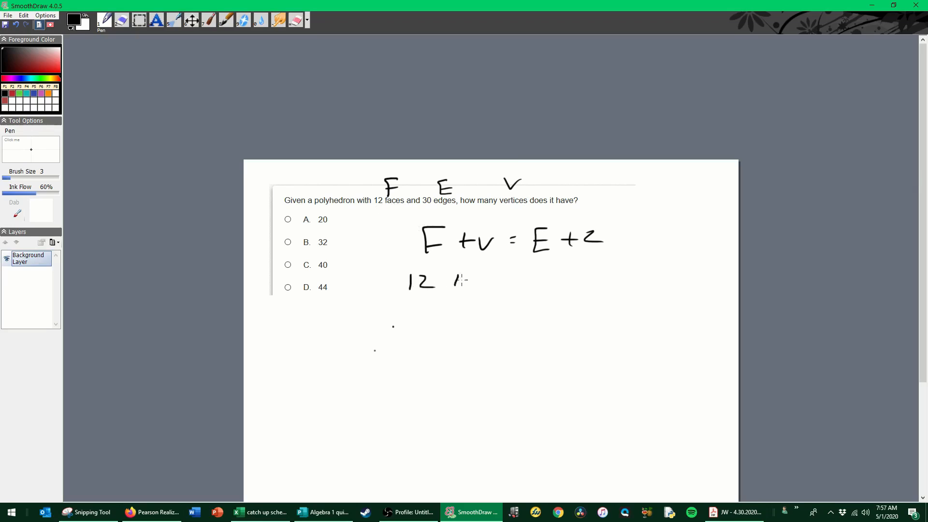
drag(450, 281, 488, 281)
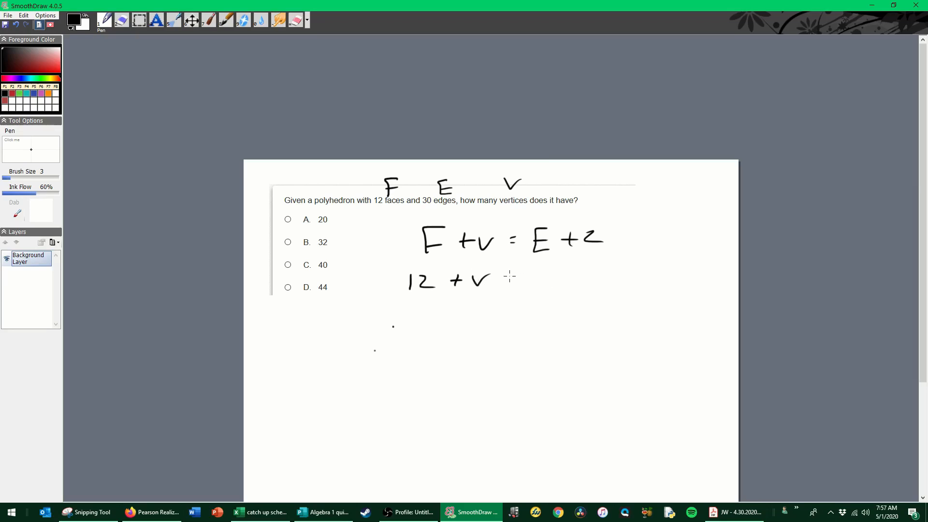
drag(502, 275, 554, 279)
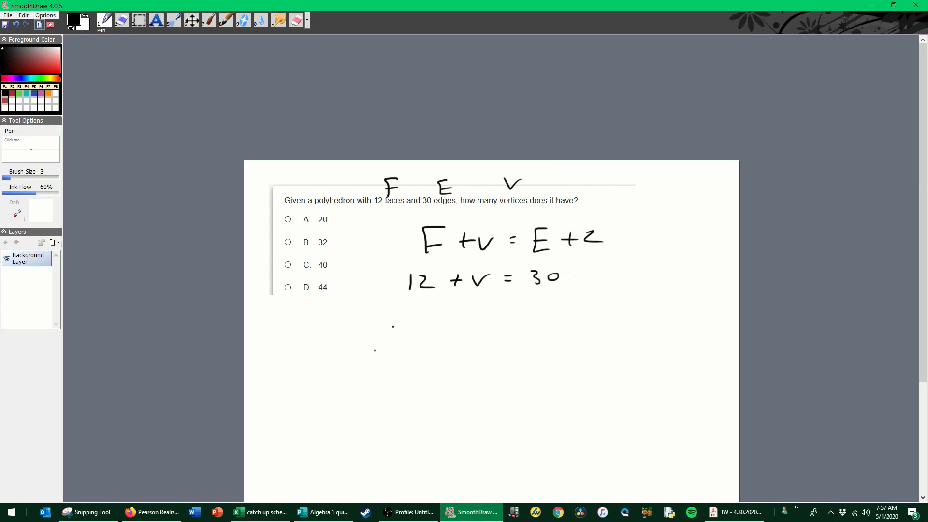
drag(568, 275, 598, 275)
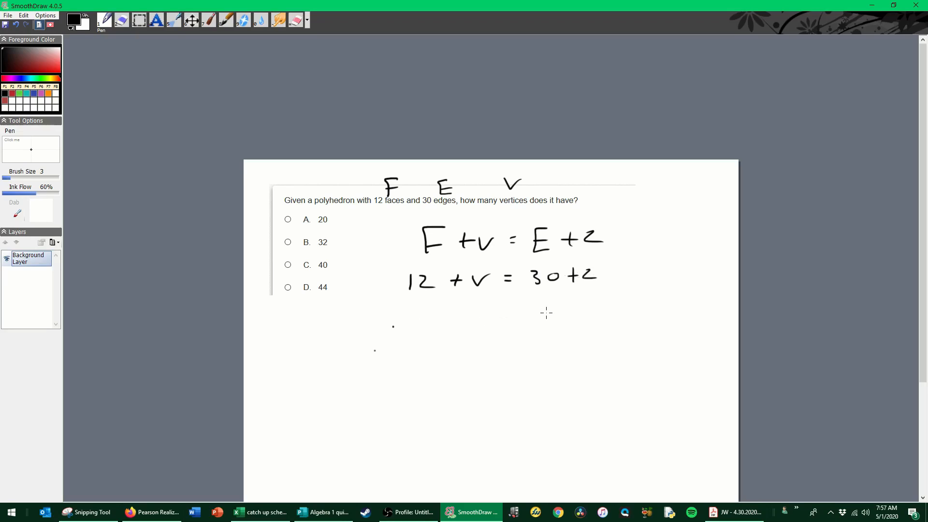
Subtract 12 from both sides, write V = 32 - 12 and start the final line for V
drag(539, 310, 571, 313)
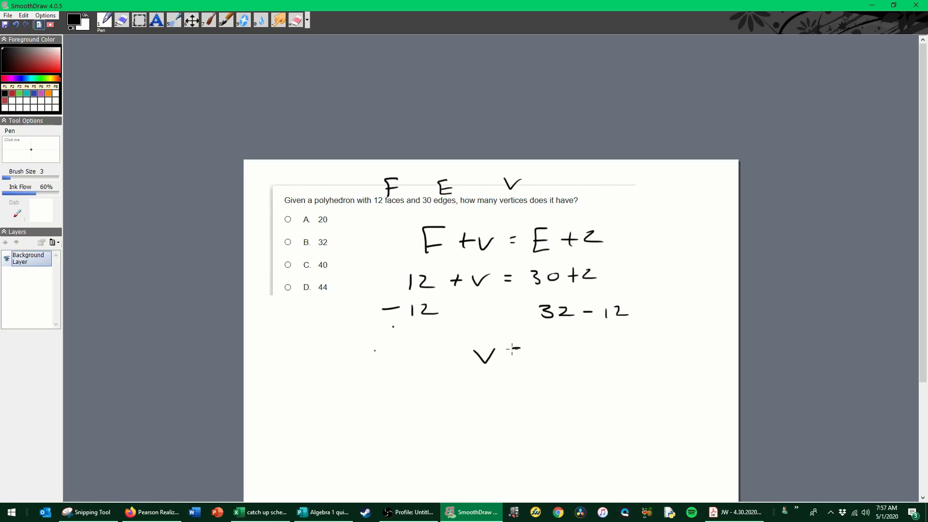
drag(510, 349, 591, 349)
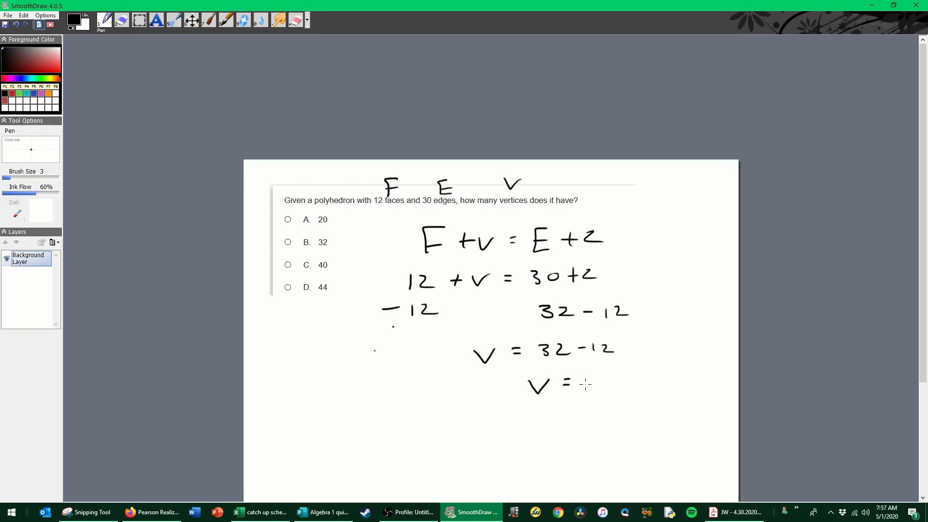
drag(583, 385, 624, 385)
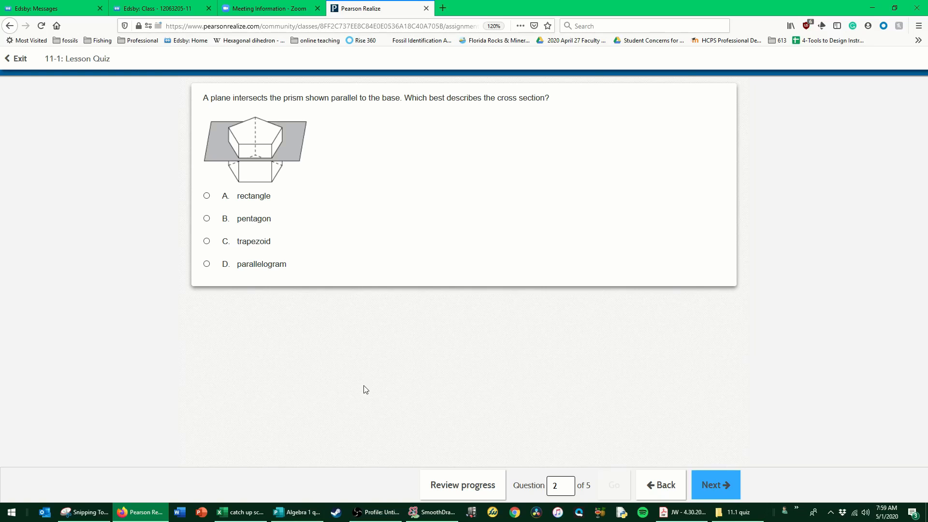
mouse_move(249, 178)
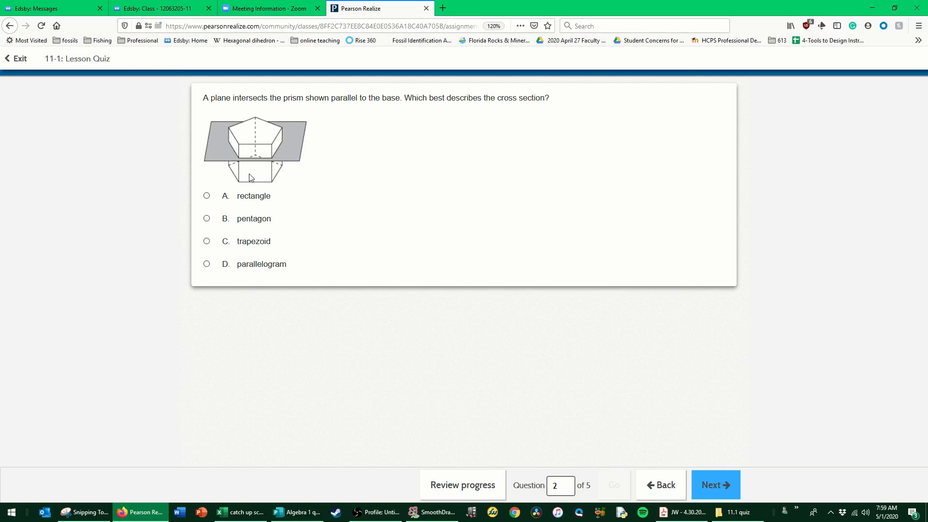
mouse_move(251, 159)
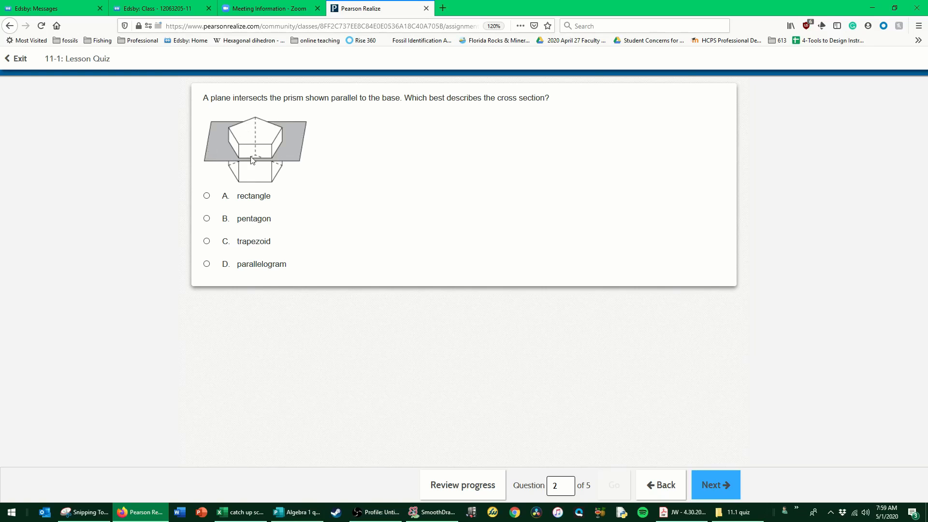
mouse_move(285, 198)
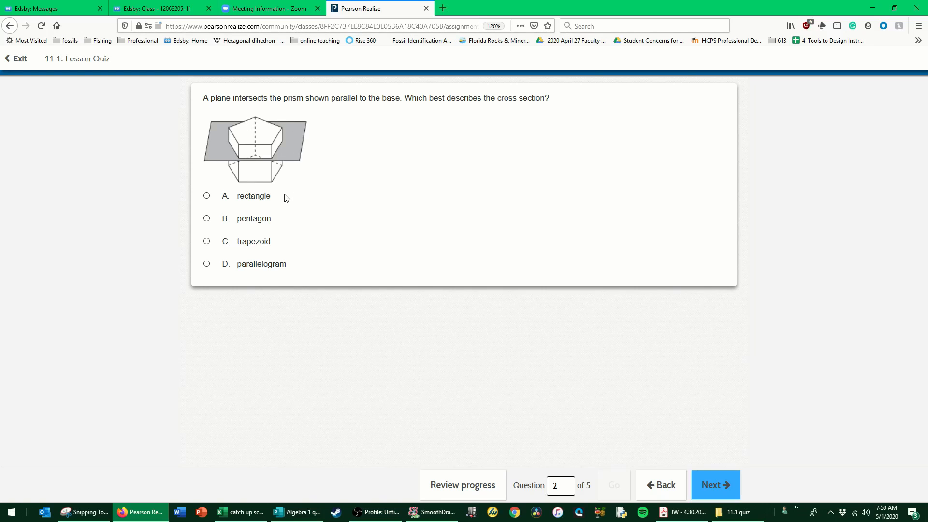
mouse_move(248, 161)
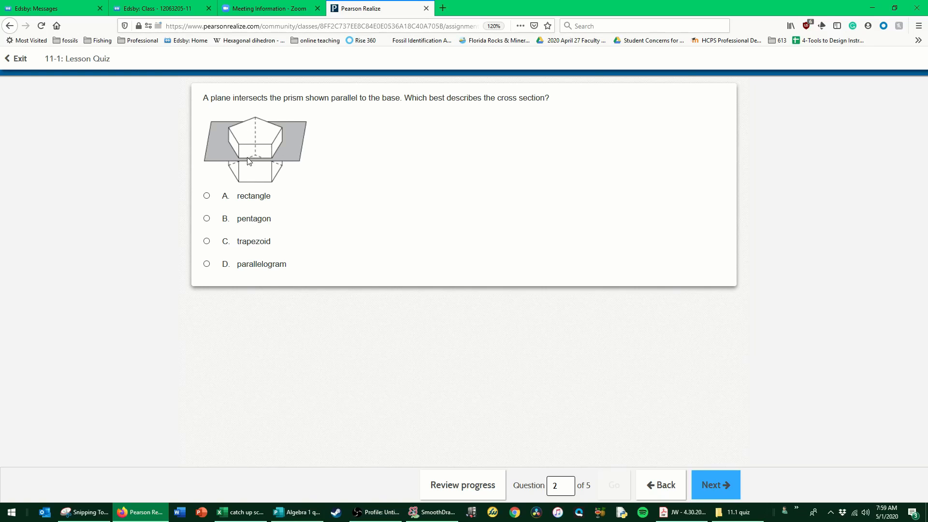
mouse_move(386, 158)
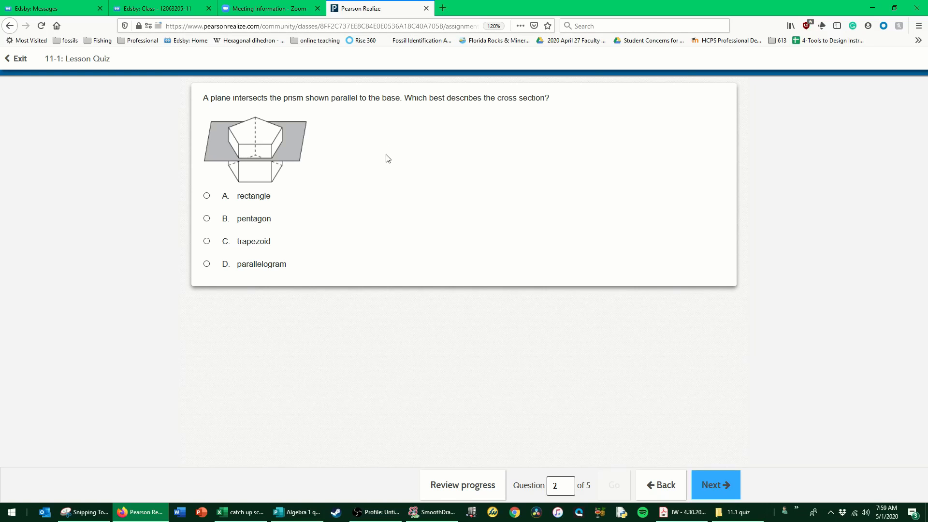
mouse_move(247, 124)
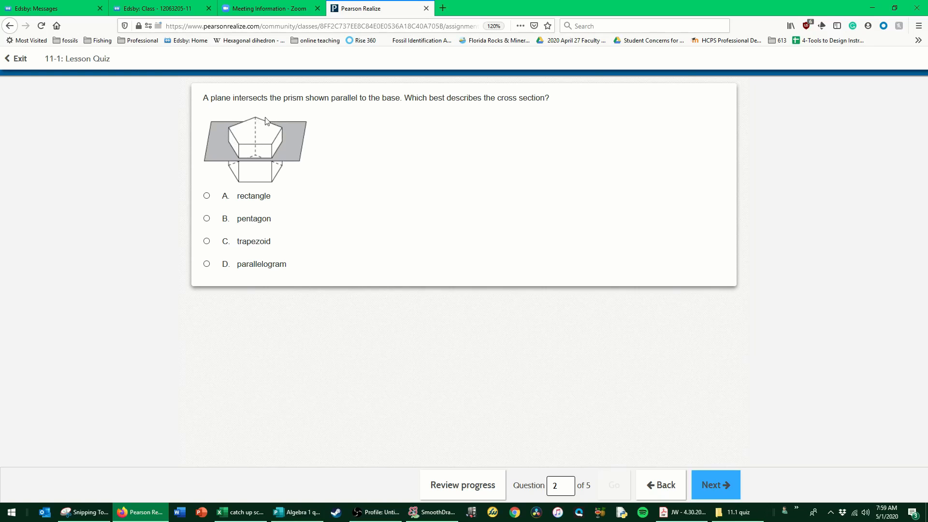
mouse_move(247, 152)
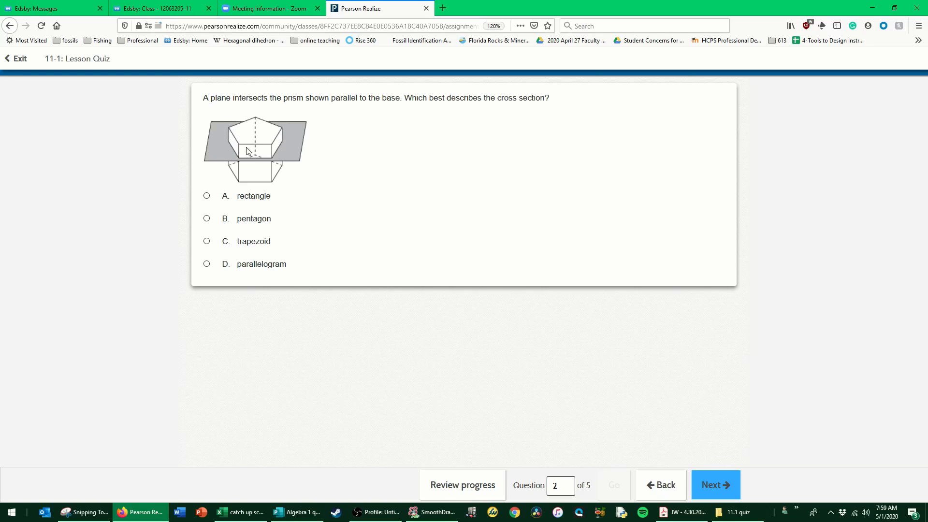
mouse_move(170, 203)
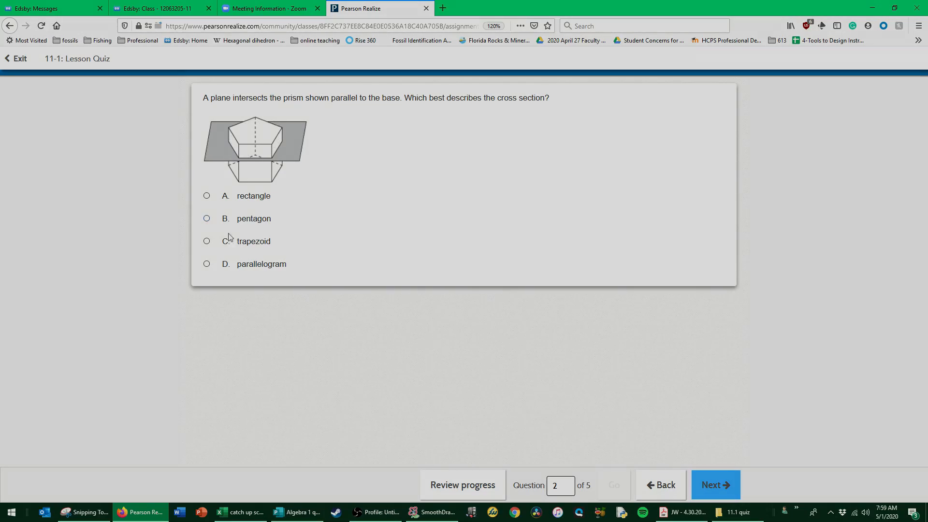
Write 2 + E and F + V = E + 2, bracketing 'two more than the number of its' as Edges
click(434, 517)
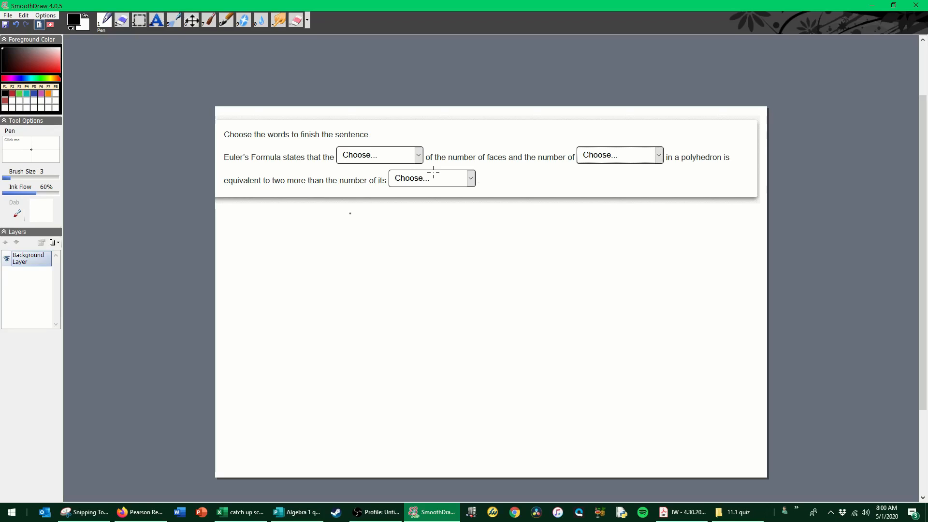
mouse_move(499, 130)
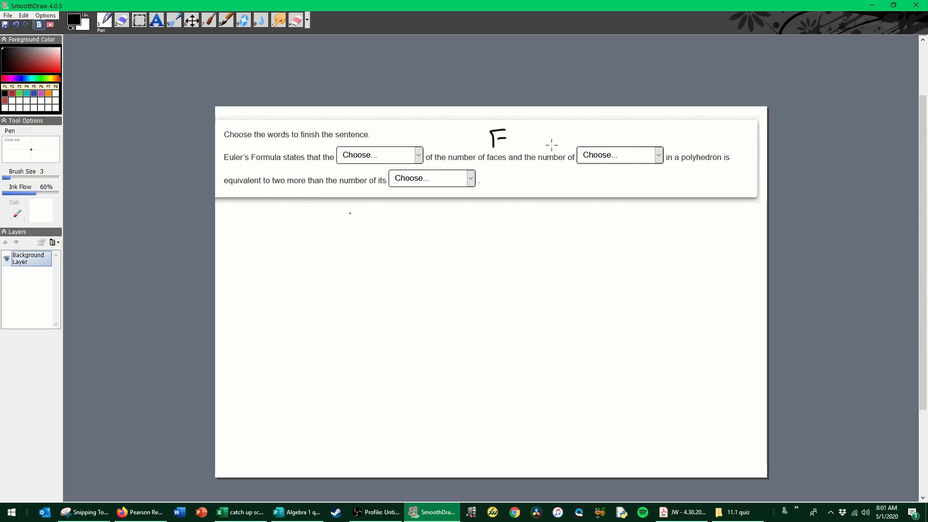
mouse_move(607, 204)
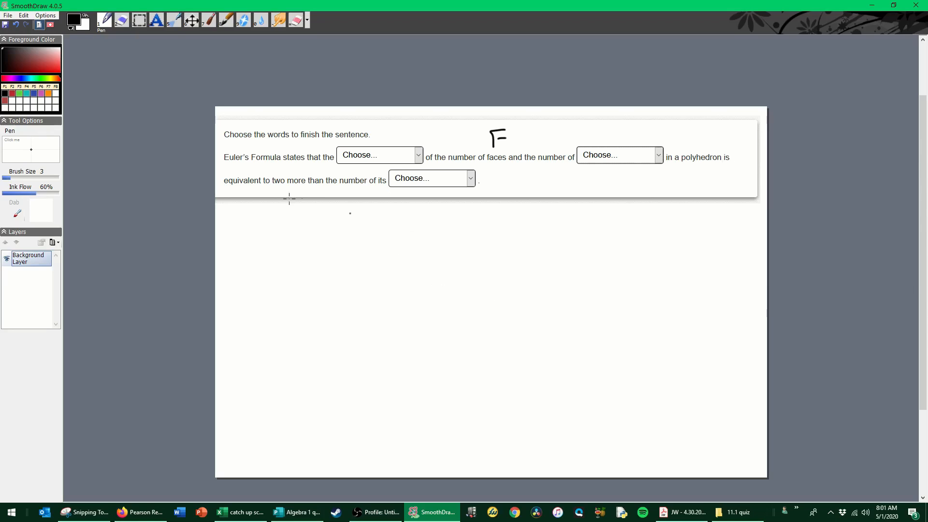
mouse_move(346, 190)
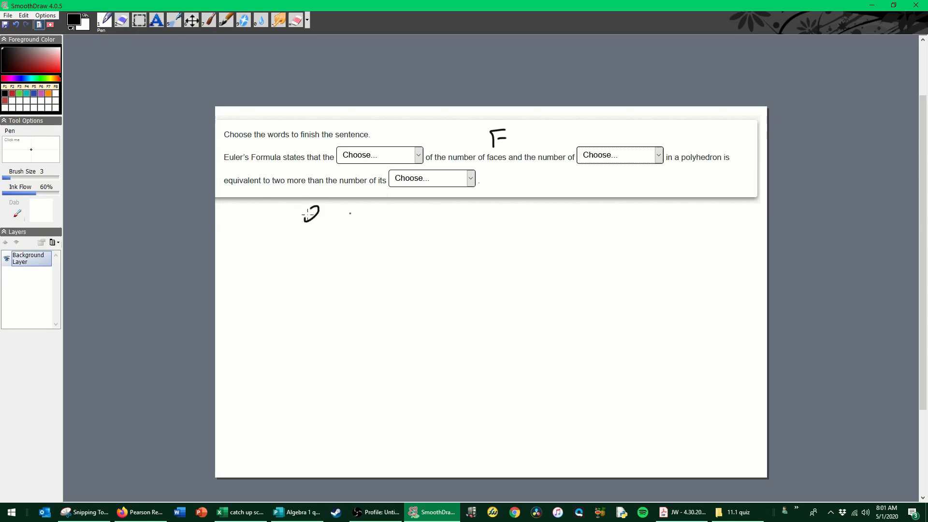
drag(307, 213, 349, 212)
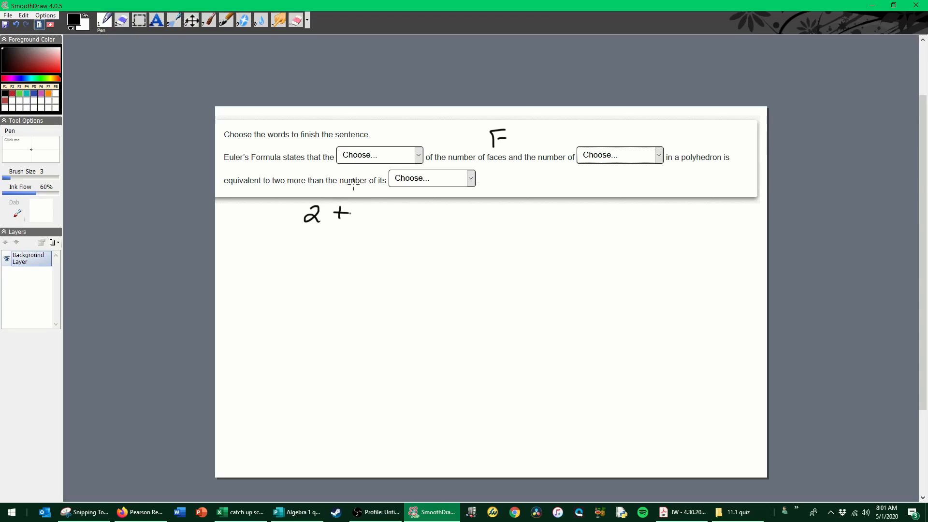
drag(355, 213, 379, 212)
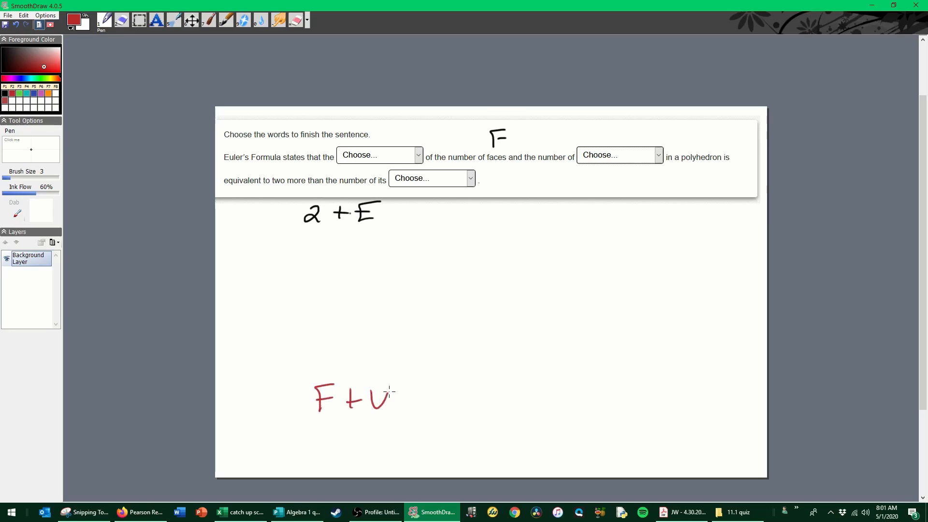
drag(396, 396, 502, 402)
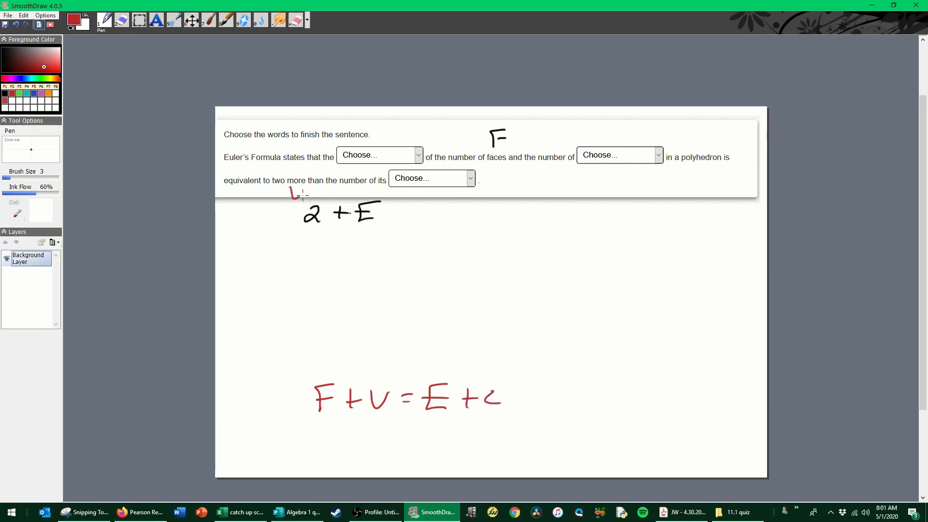
drag(290, 195, 478, 196)
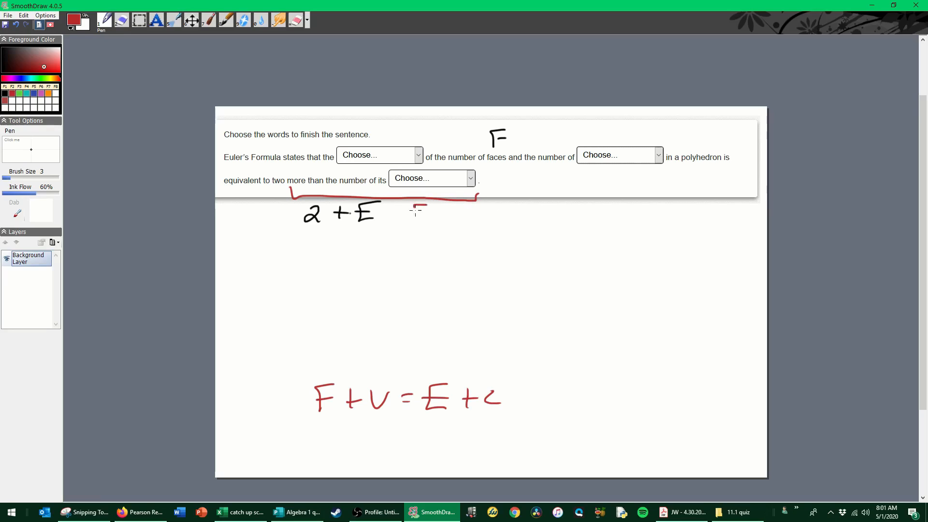
drag(412, 215, 483, 216)
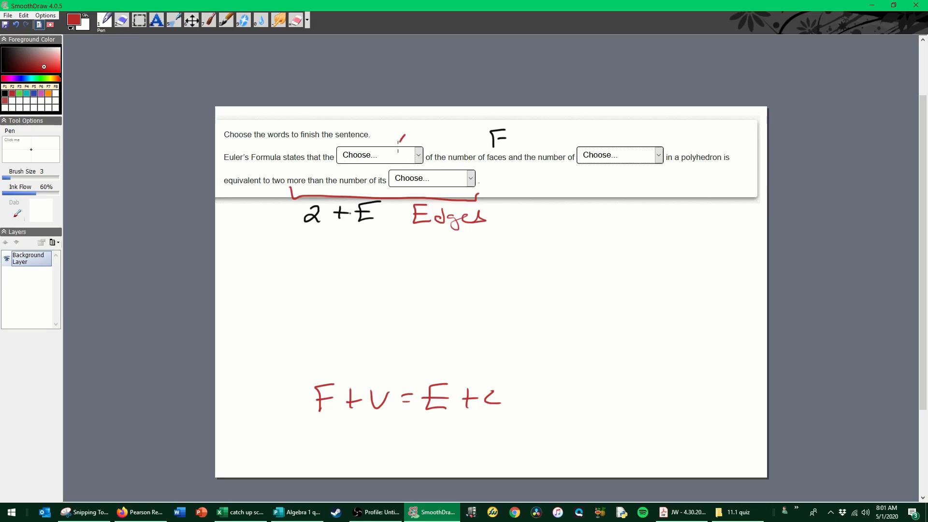
Point to the first blank, label it an operator, write Sum as its answer and underline F + V
drag(396, 127, 399, 151)
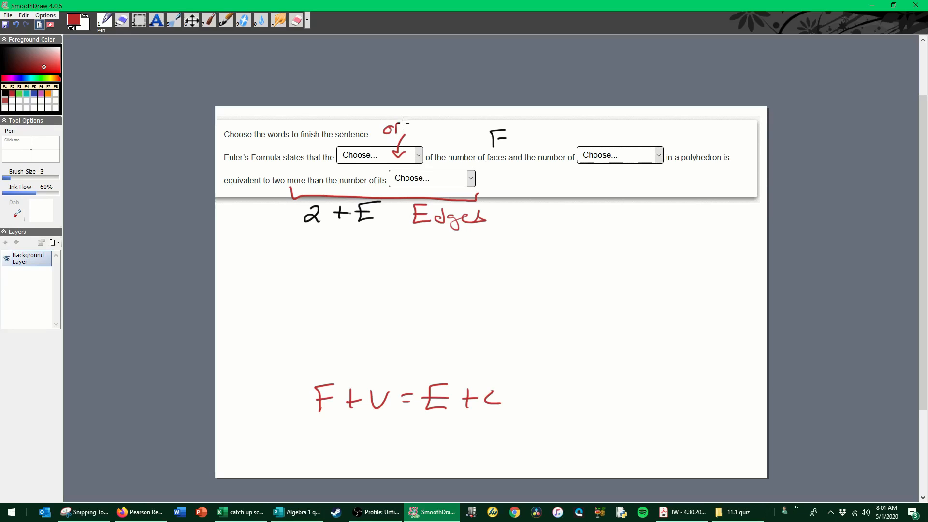
drag(394, 127, 471, 128)
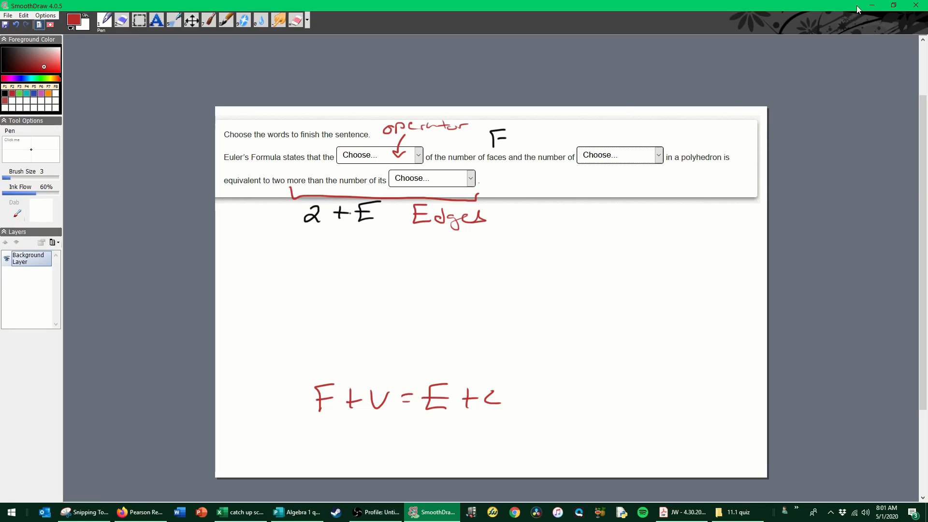
mouse_move(685, 289)
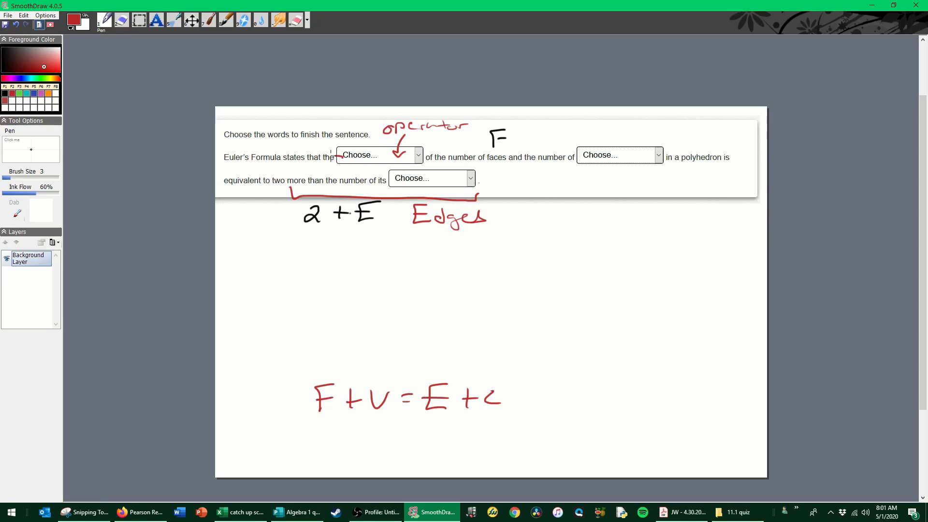
drag(335, 157, 275, 254)
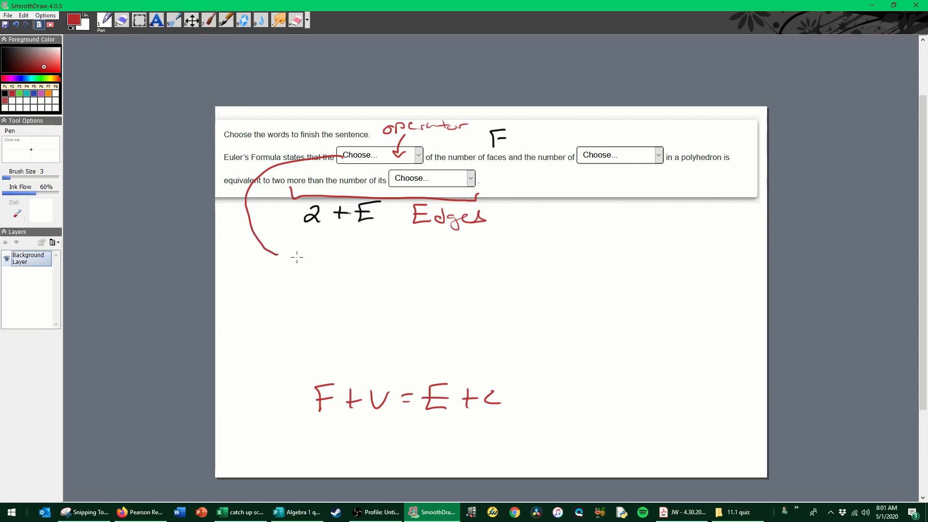
drag(287, 260, 365, 260)
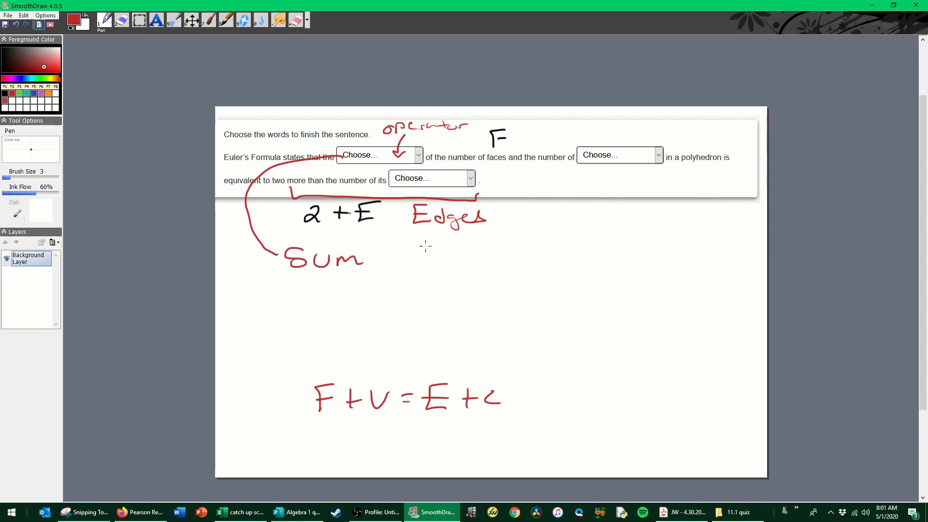
mouse_move(605, 204)
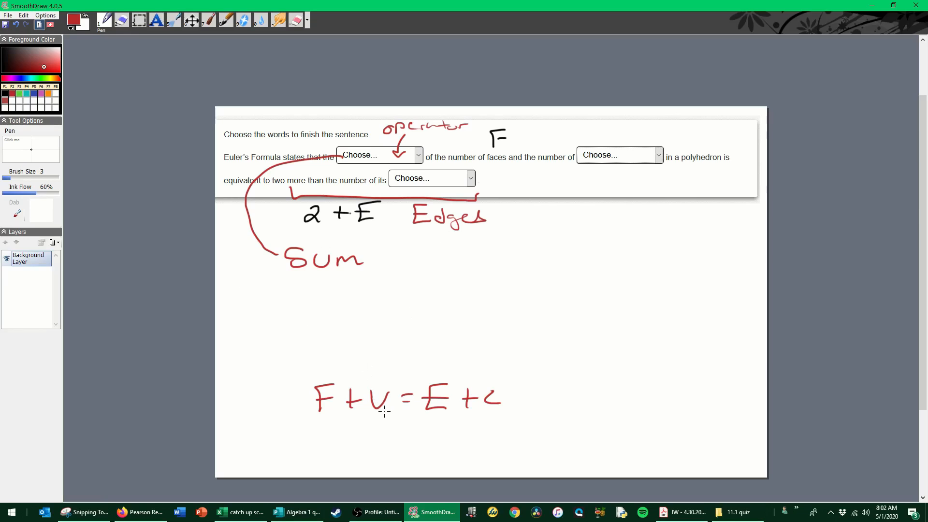
drag(305, 415, 393, 415)
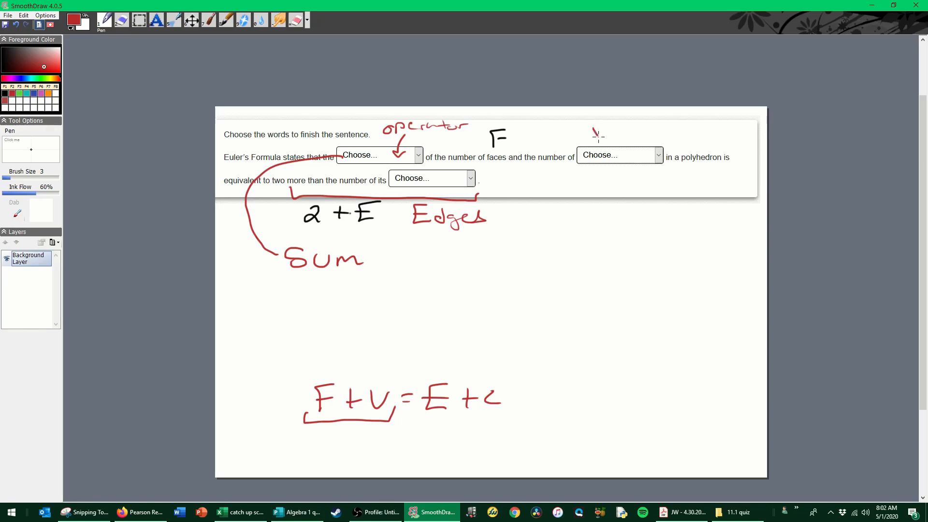
Write Vertices above the second blank and list the answers Sum, Vertices, Edges on the right
drag(591, 132, 680, 131)
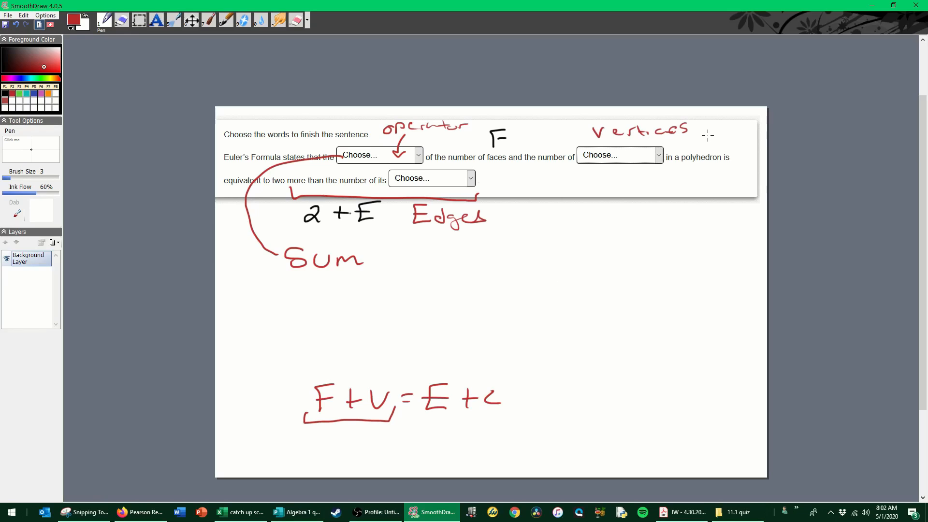
drag(619, 263, 666, 267)
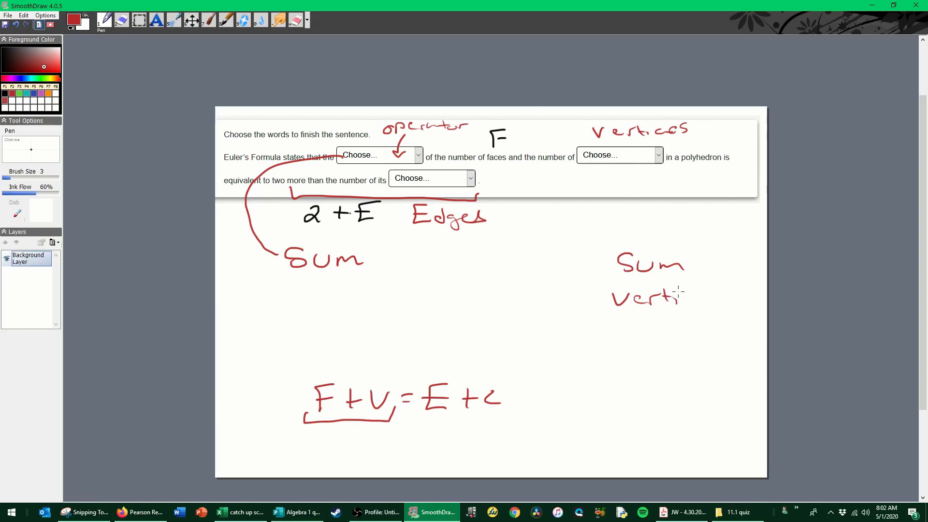
drag(683, 298, 642, 332)
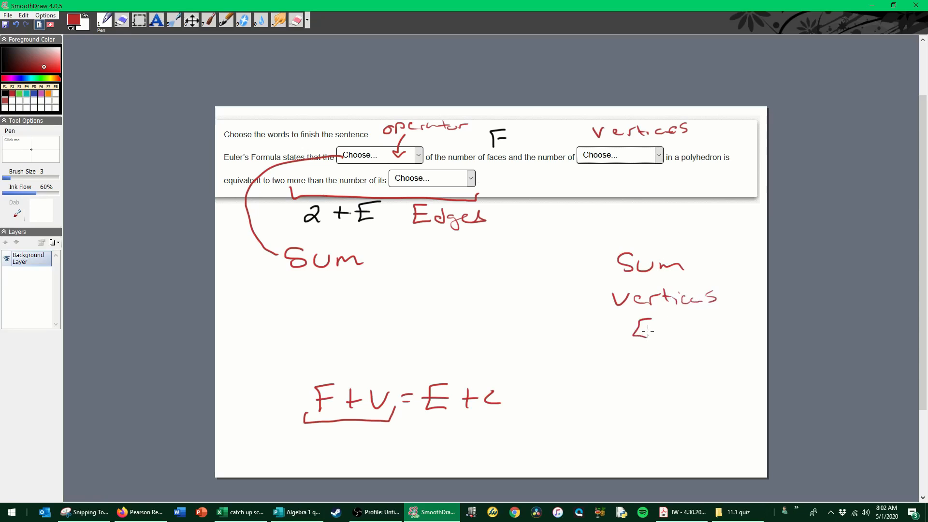
drag(637, 331, 725, 332)
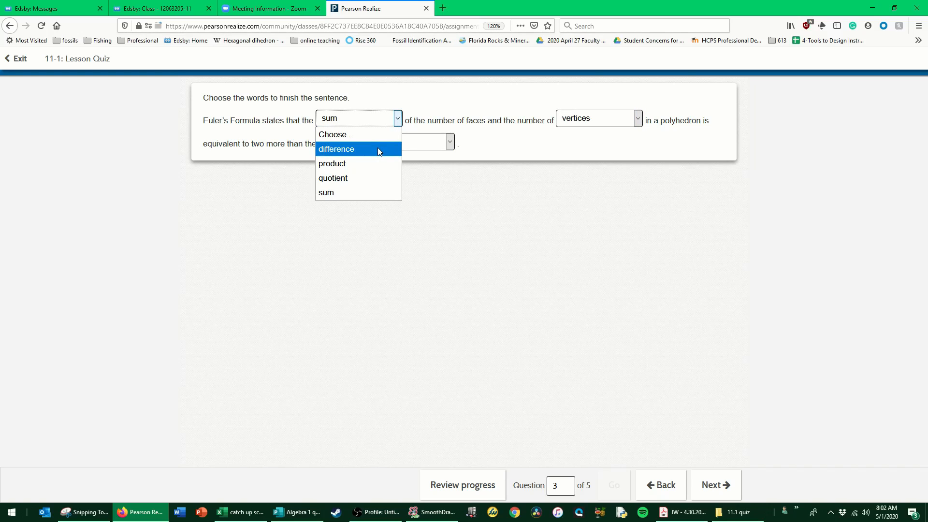
mouse_move(358, 163)
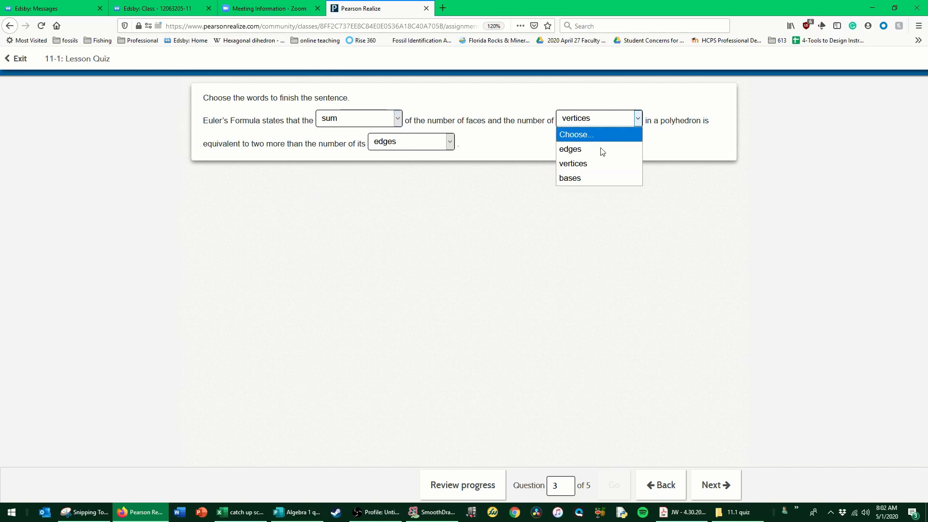
mouse_move(445, 130)
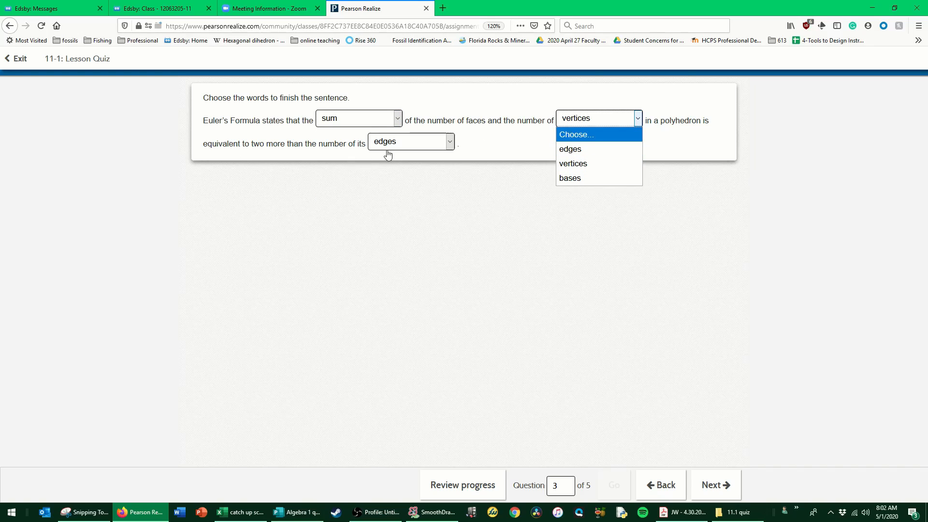
mouse_move(570, 178)
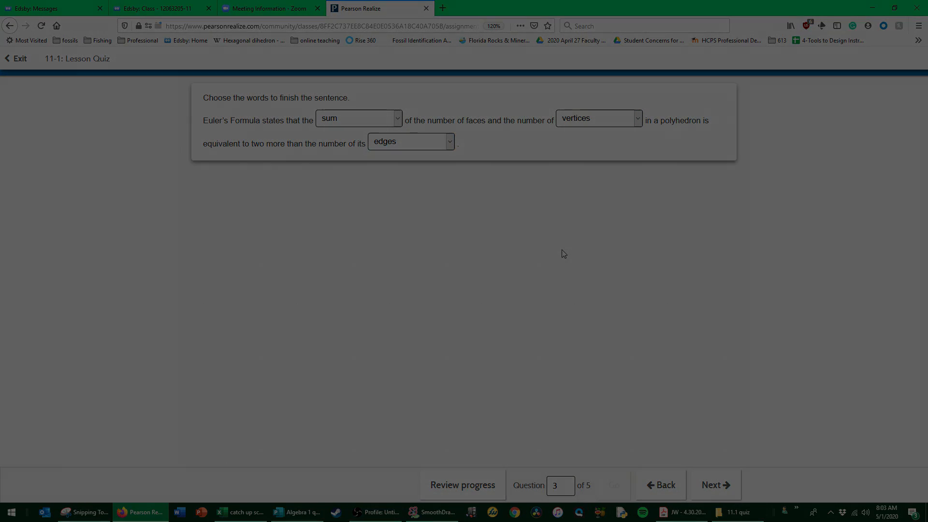
Capture question 4 about possible polyhedra as a new Snipping Tool snip
click(715, 484)
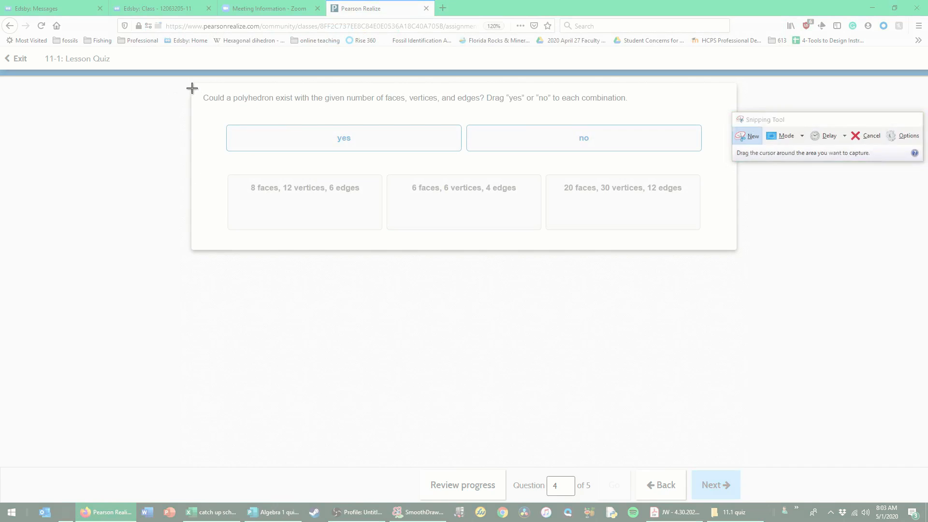
drag(191, 87, 721, 240)
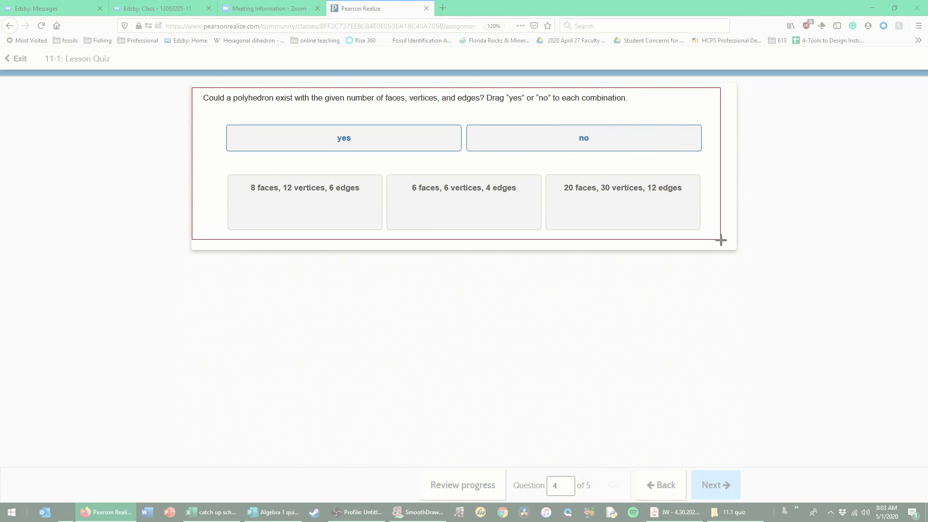
click(85, 512)
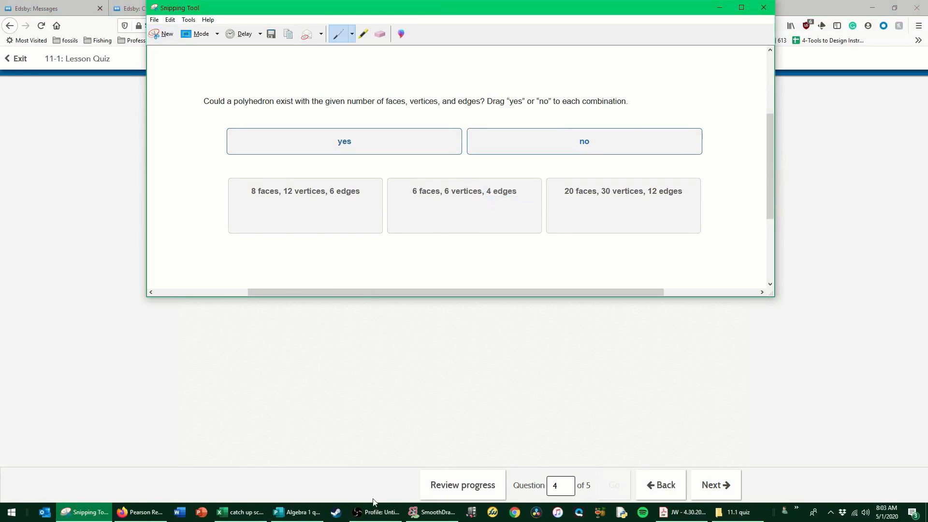
Start a fresh SmoothDraw canvas without saving the old work and place the question 4 snip
click(433, 513)
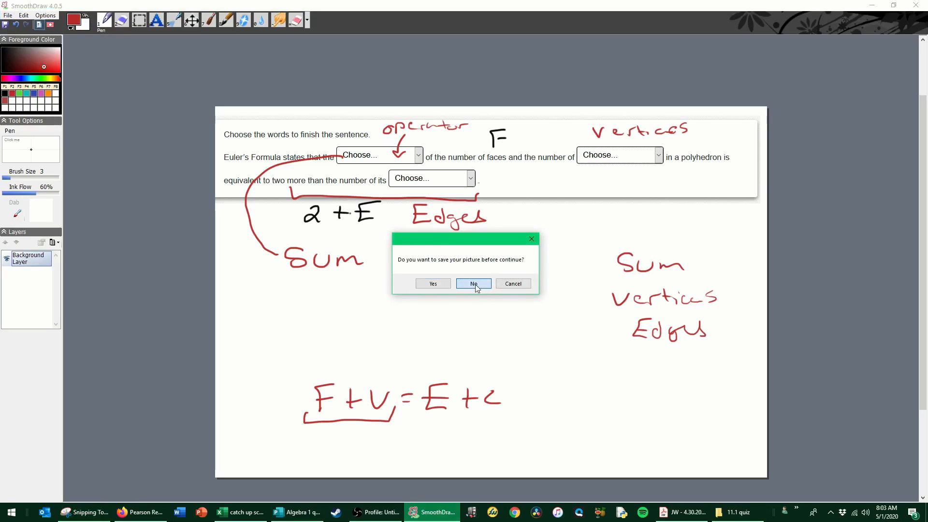
click(472, 283)
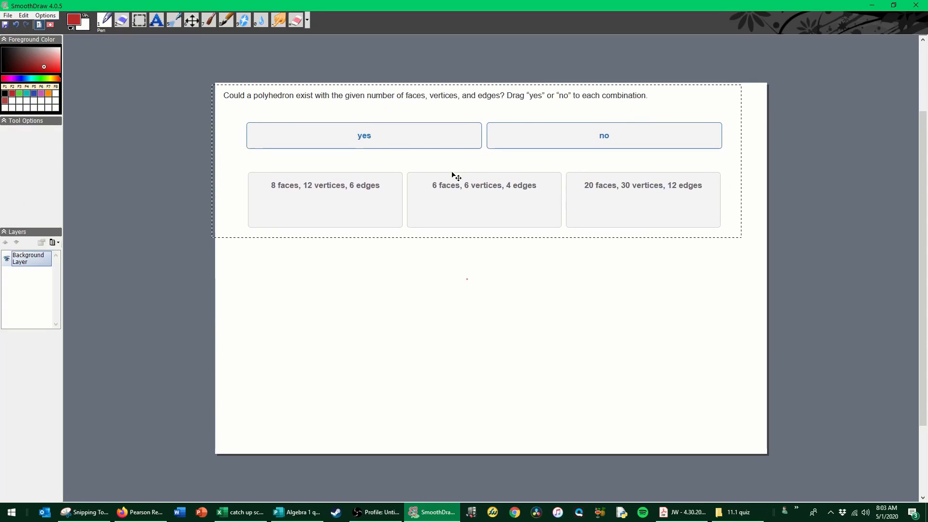
click(104, 20)
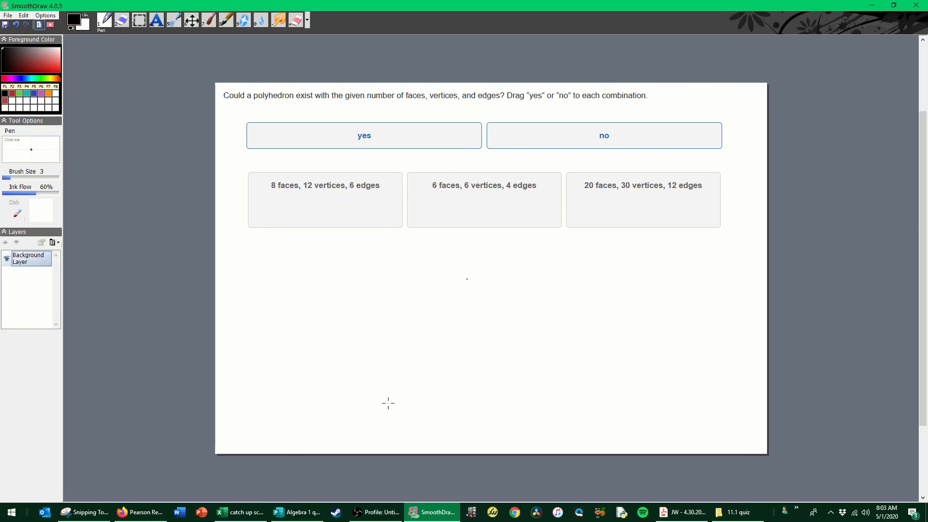
Write F+V=E+2 below the question and substitute the first combination as 8 + 12 = 6 + 2
drag(345, 421, 408, 415)
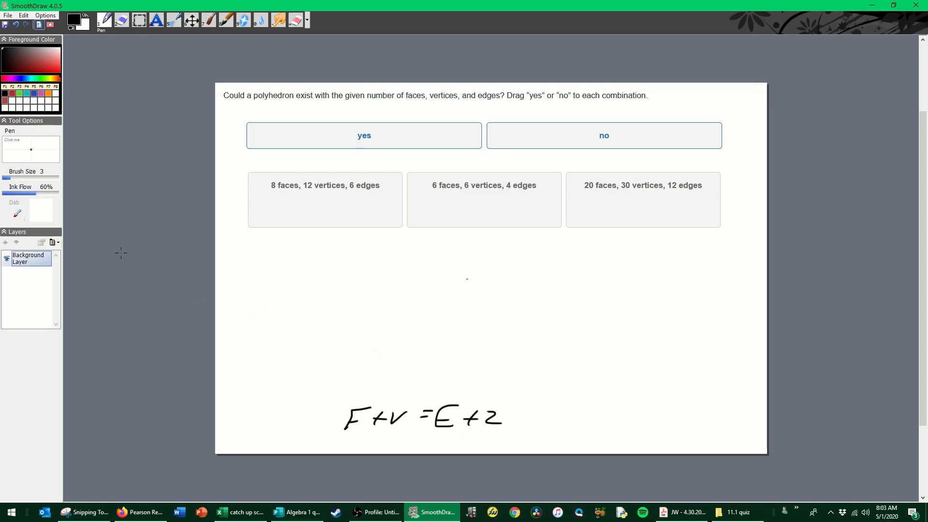
drag(270, 204, 258, 215)
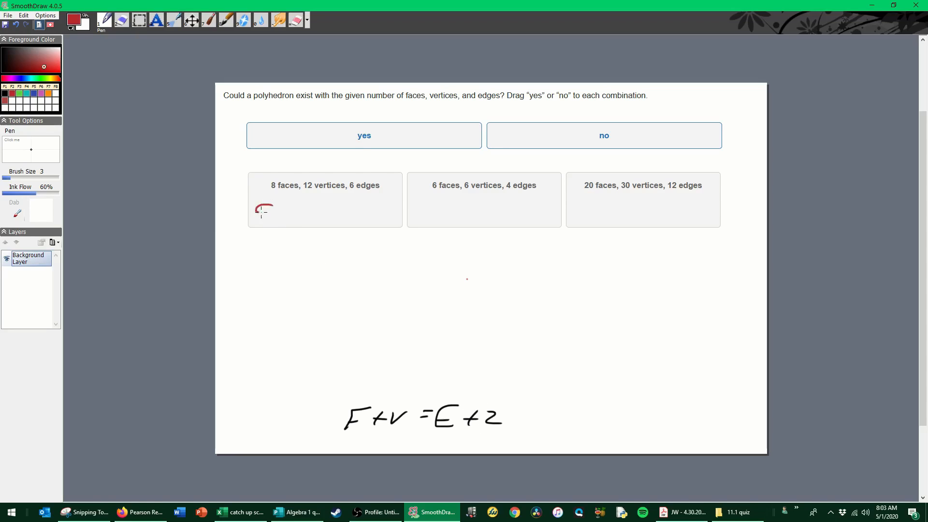
drag(265, 206, 257, 218)
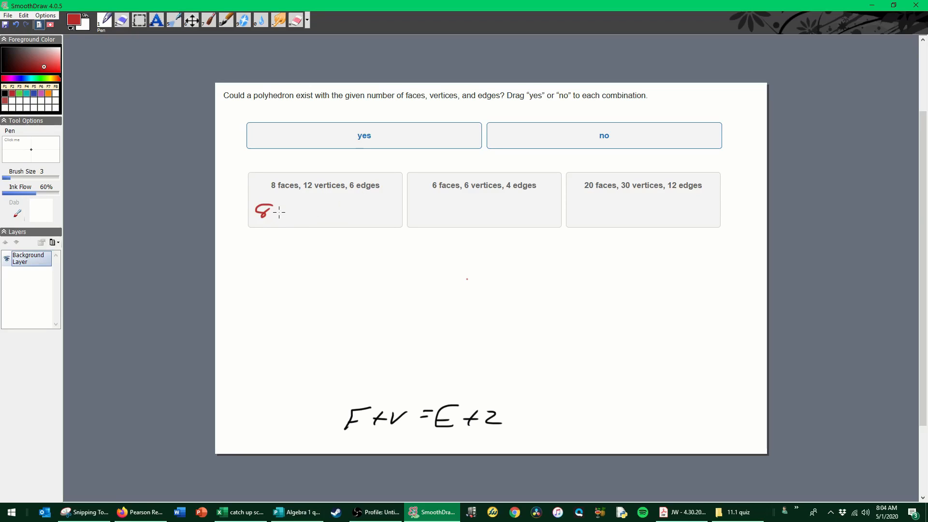
drag(275, 211, 310, 212)
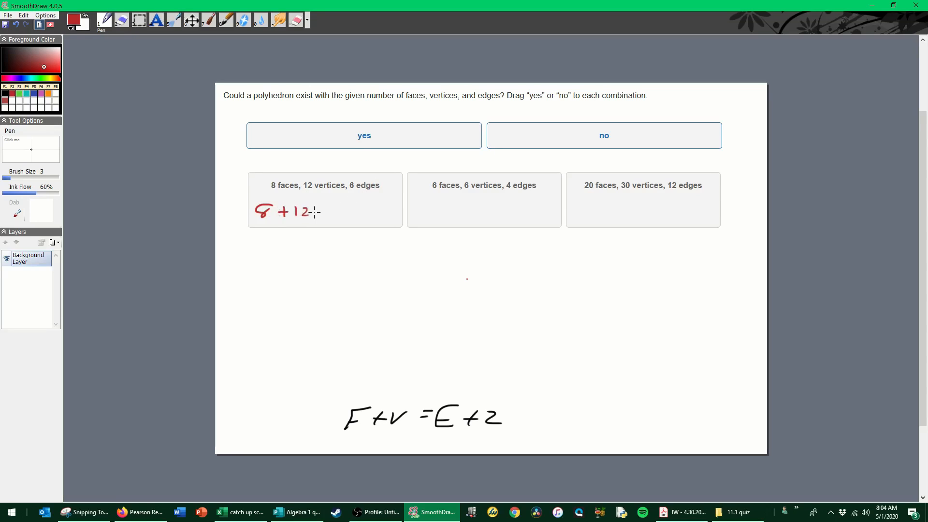
drag(314, 212, 340, 211)
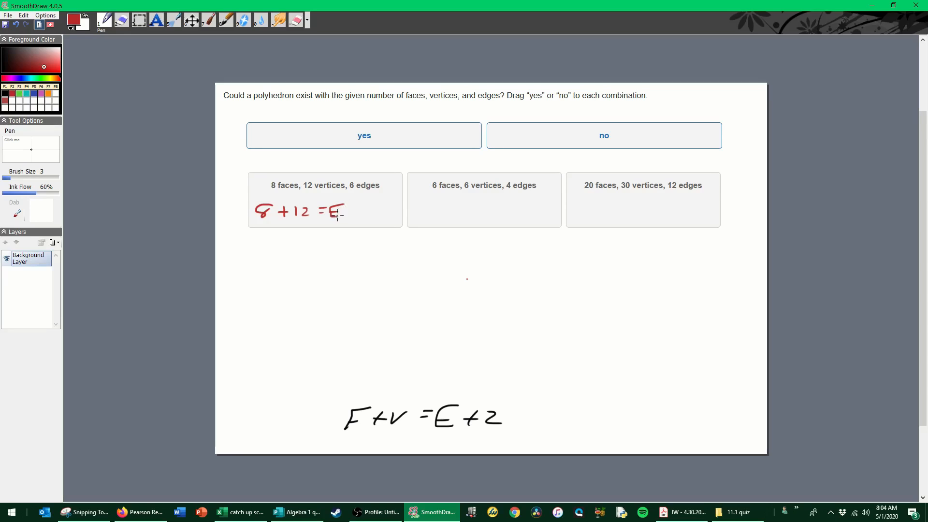
drag(334, 211, 355, 212)
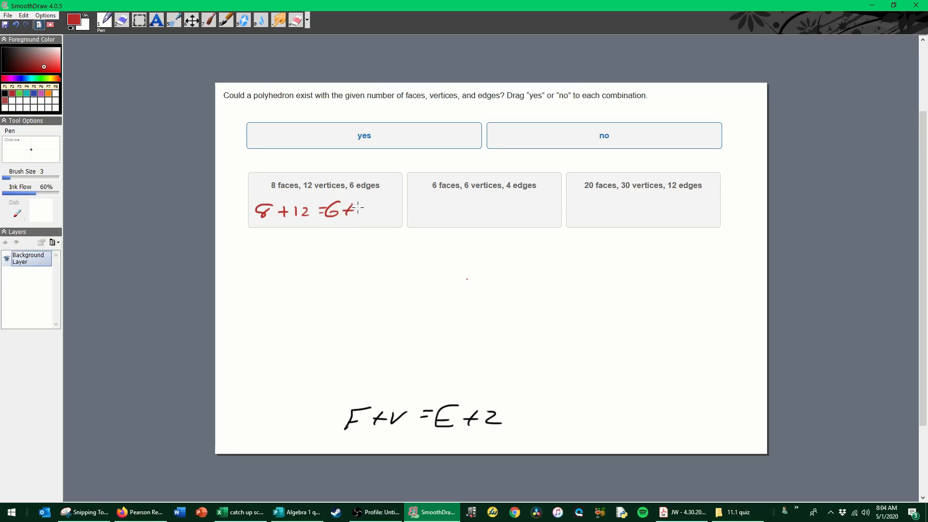
drag(355, 210, 370, 213)
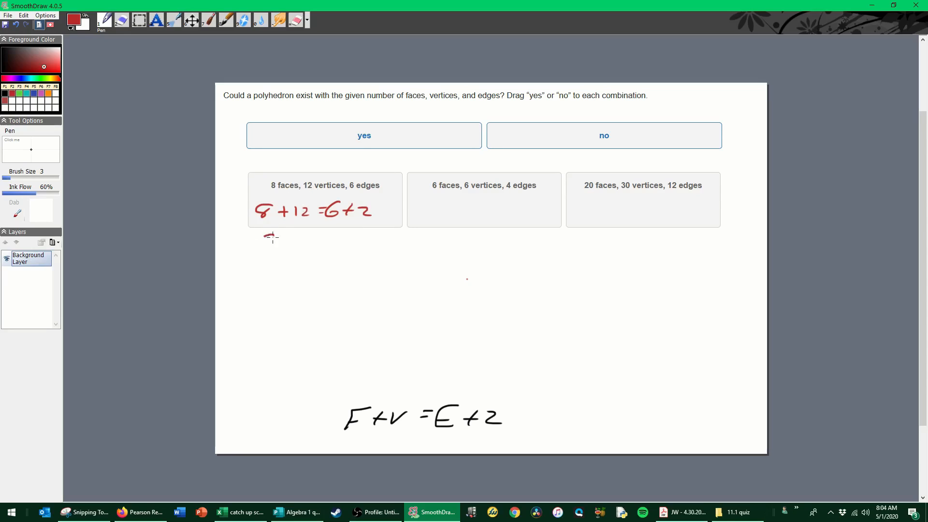
Show 20 ≠ 8 and 12 ≠ 6, label the first two combinations No, and start the third check
drag(263, 240, 338, 242)
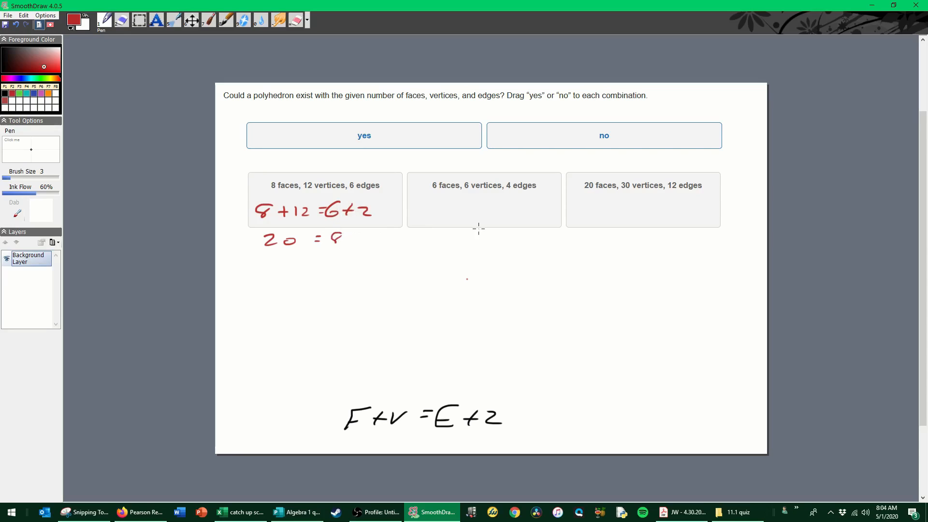
drag(306, 249, 317, 231)
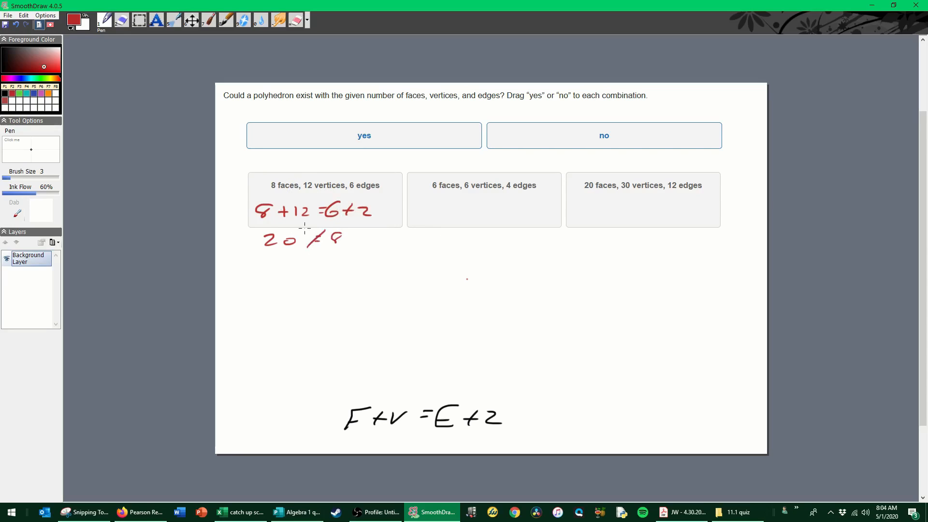
drag(268, 175, 293, 159)
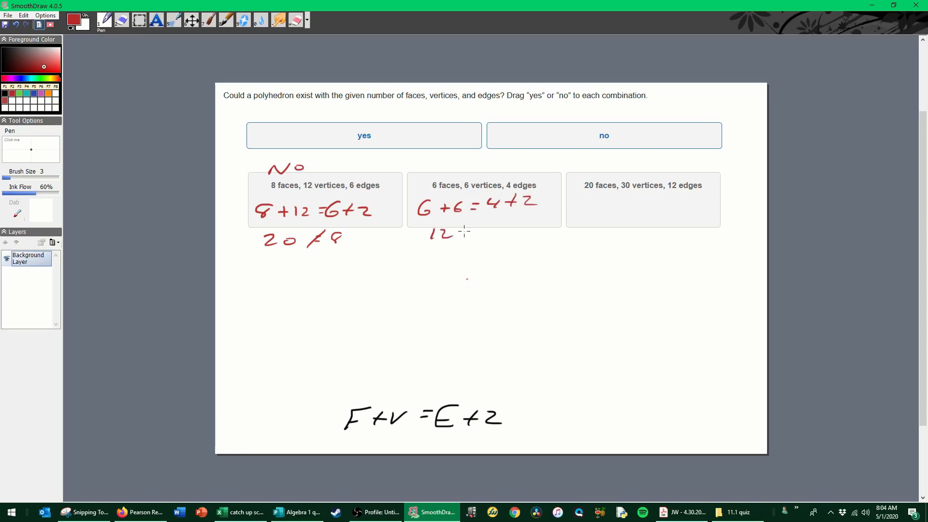
drag(462, 230, 494, 230)
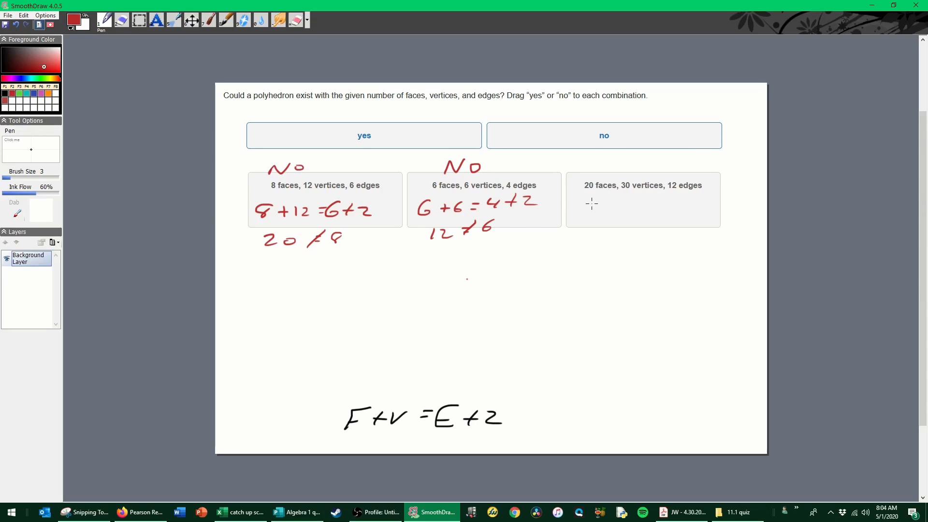
drag(586, 207, 600, 210)
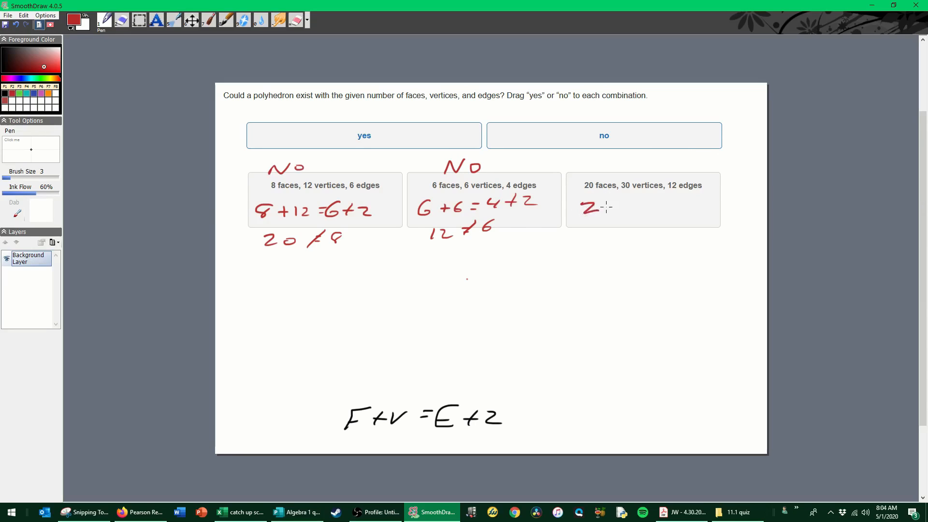
drag(600, 206, 663, 206)
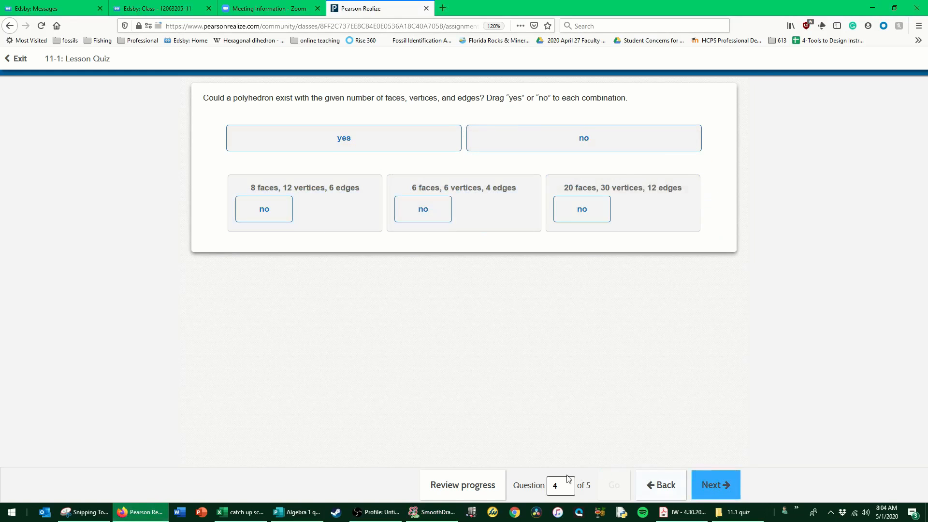
click(715, 484)
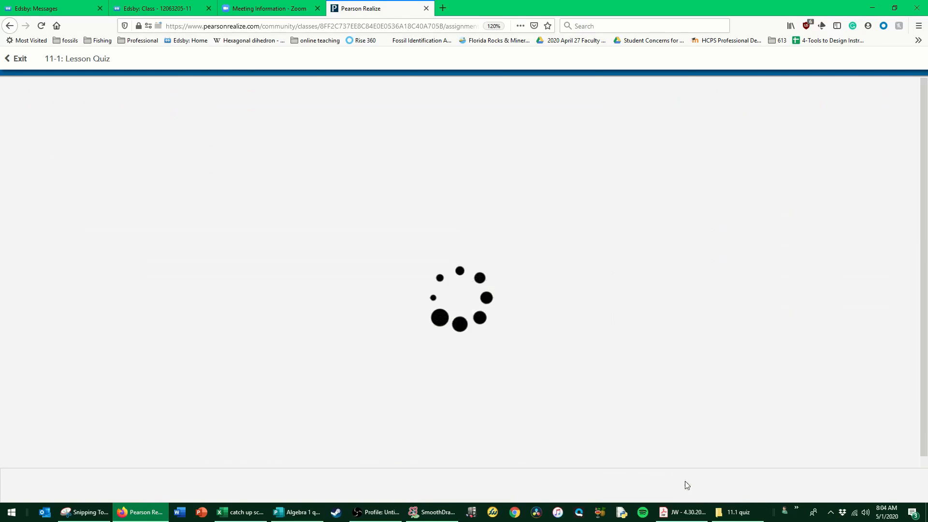